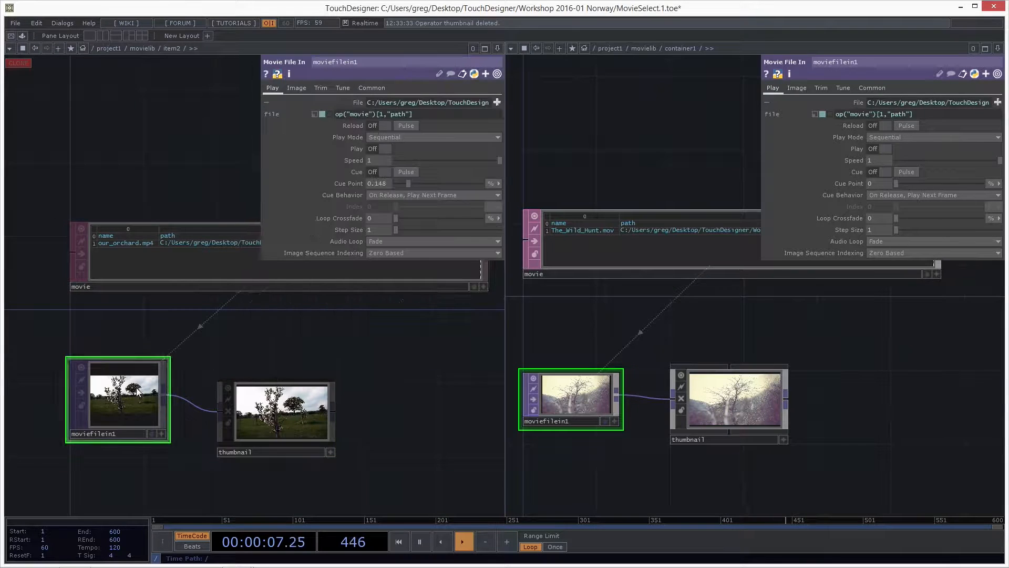
# - Measure the movie cue point in frames and enter a value of 100
pyautogui.click(492, 183)
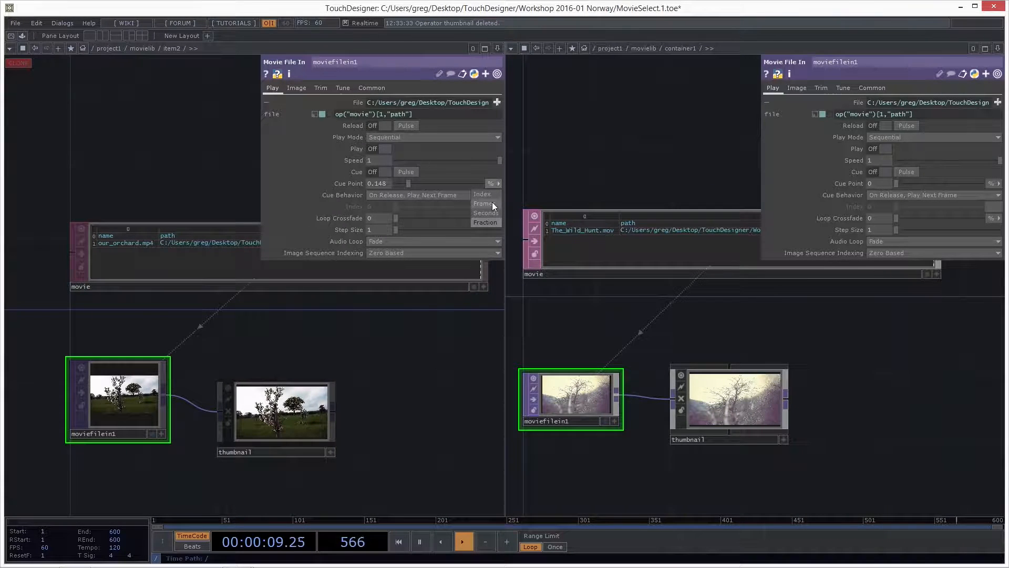
pyautogui.click(482, 204)
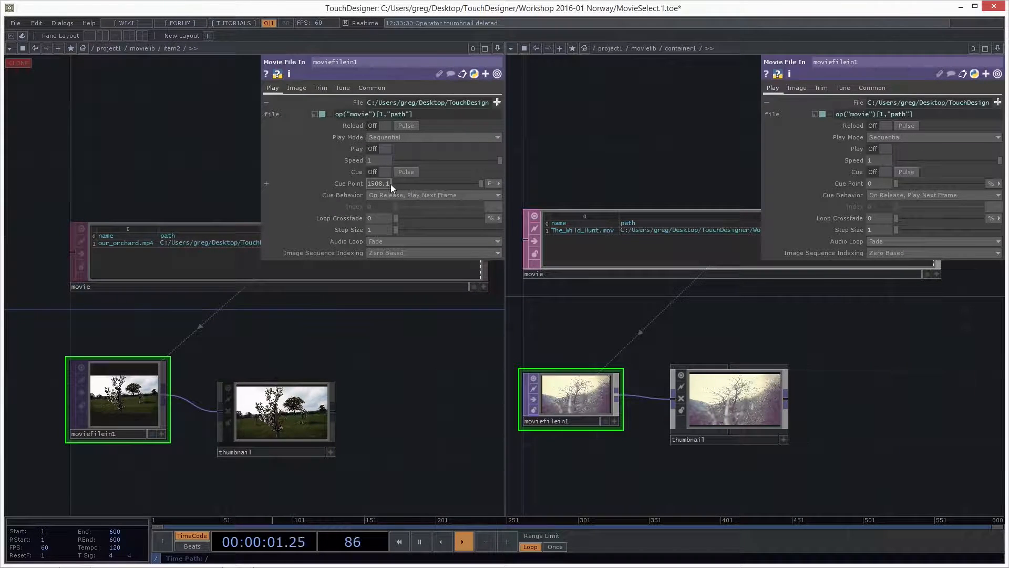
pyautogui.write('100')
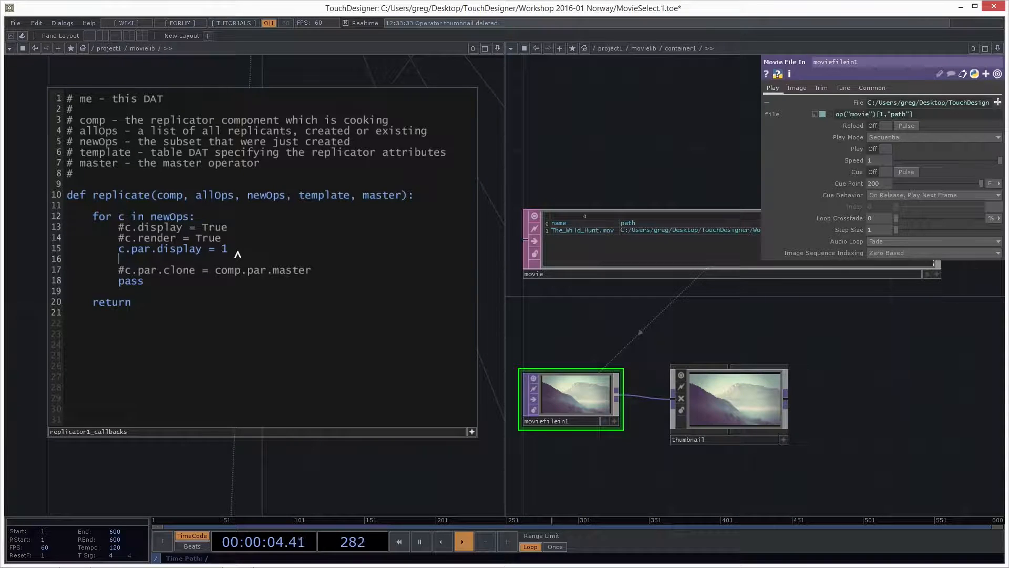
# - Write the callback line c.op("./moviefilein1").par reaching each replica's movie parameters
pyautogui.write('c.')
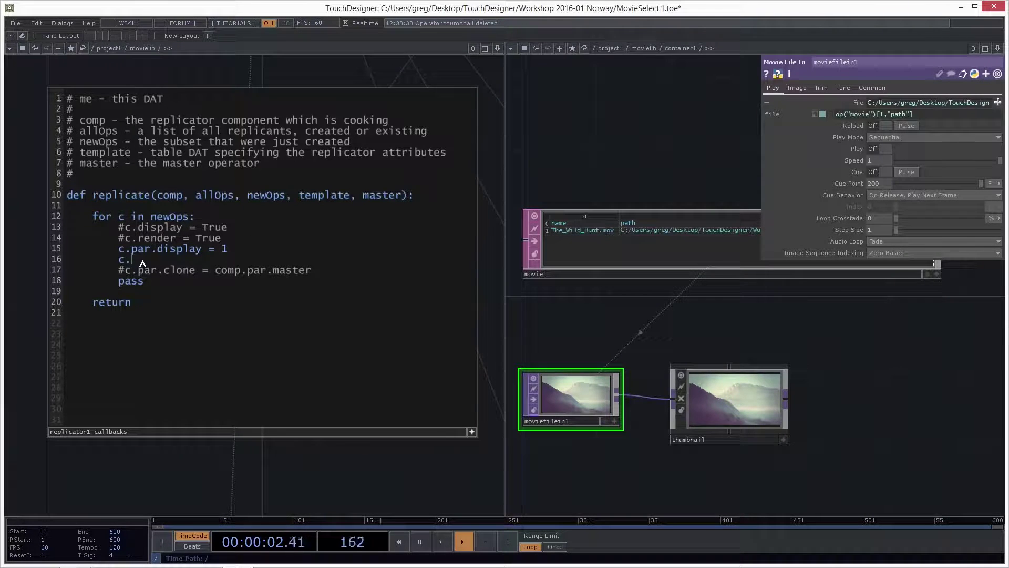
pyautogui.write('op(')
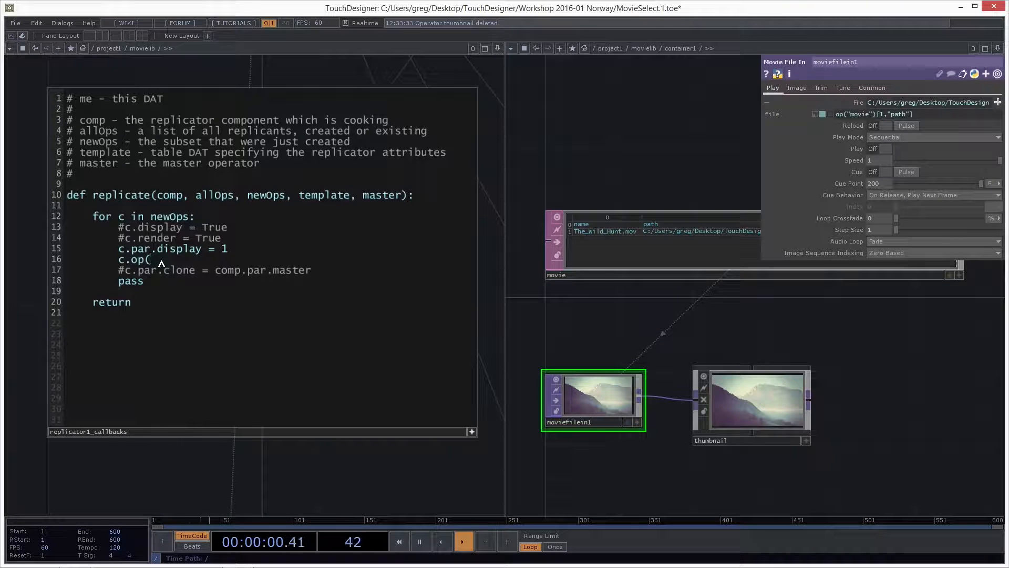
pyautogui.write('.mo')
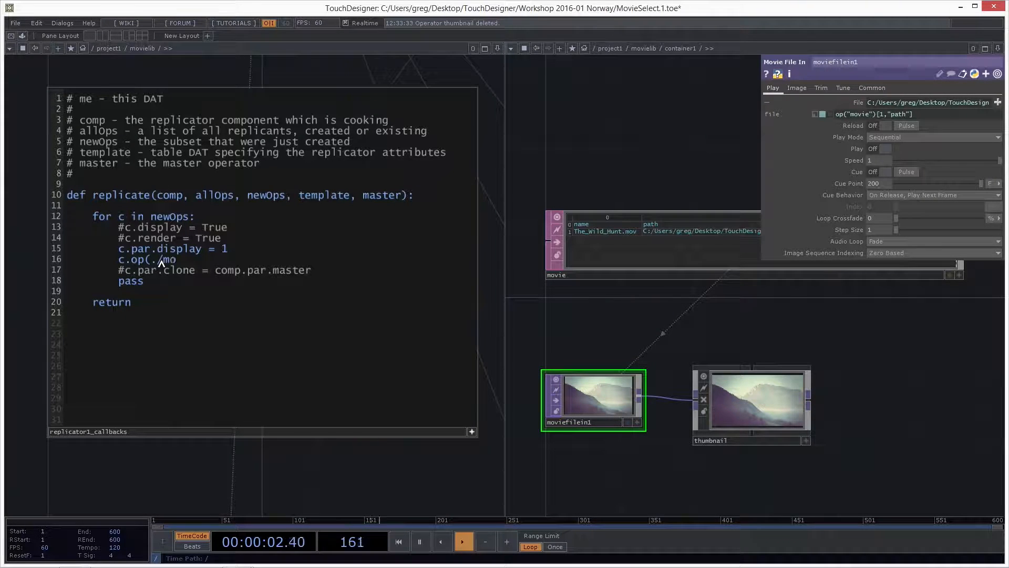
pyautogui.write('viefilein1"')
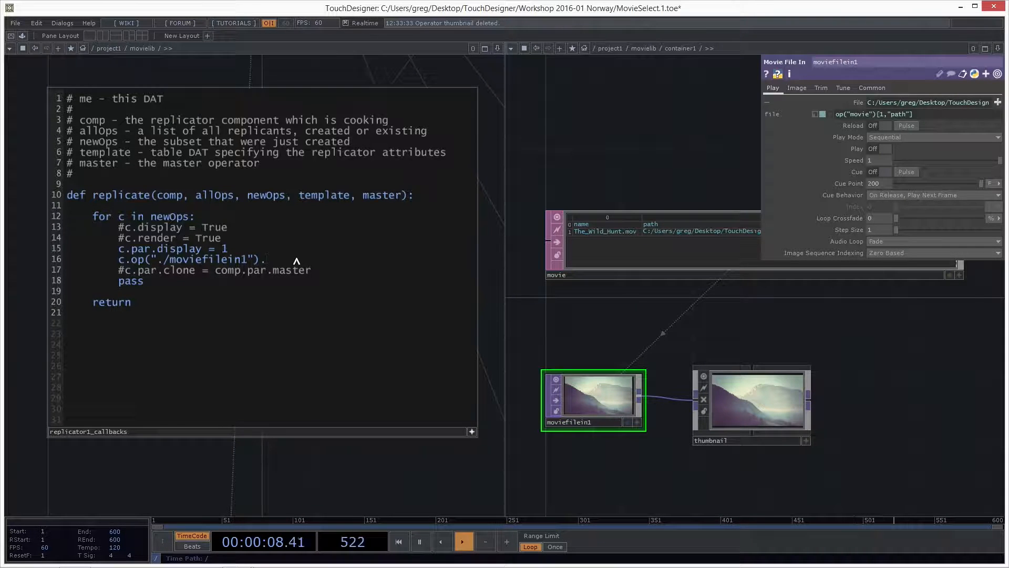
pyautogui.write('.par')
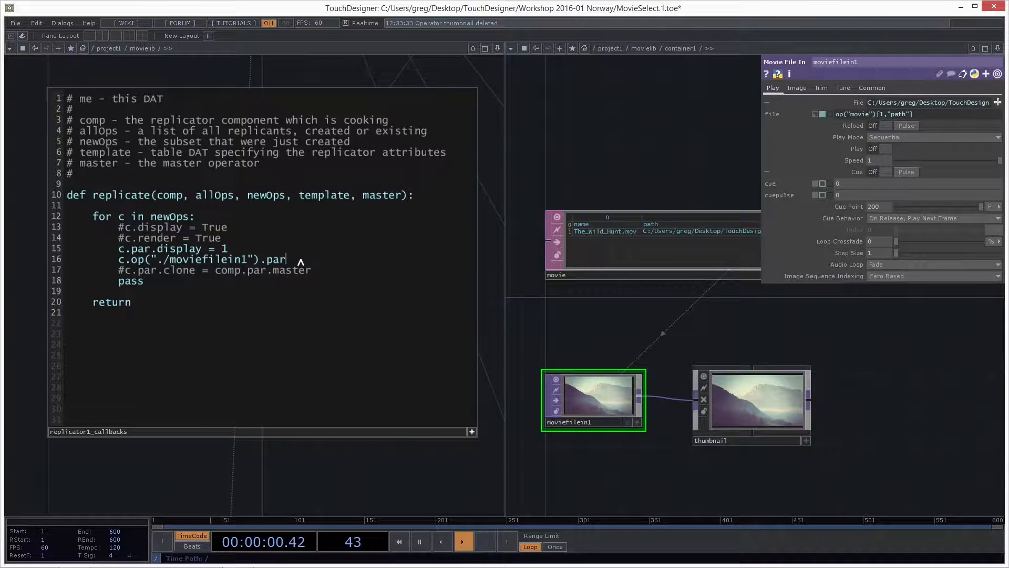
pyautogui.moveTo(223, 273)
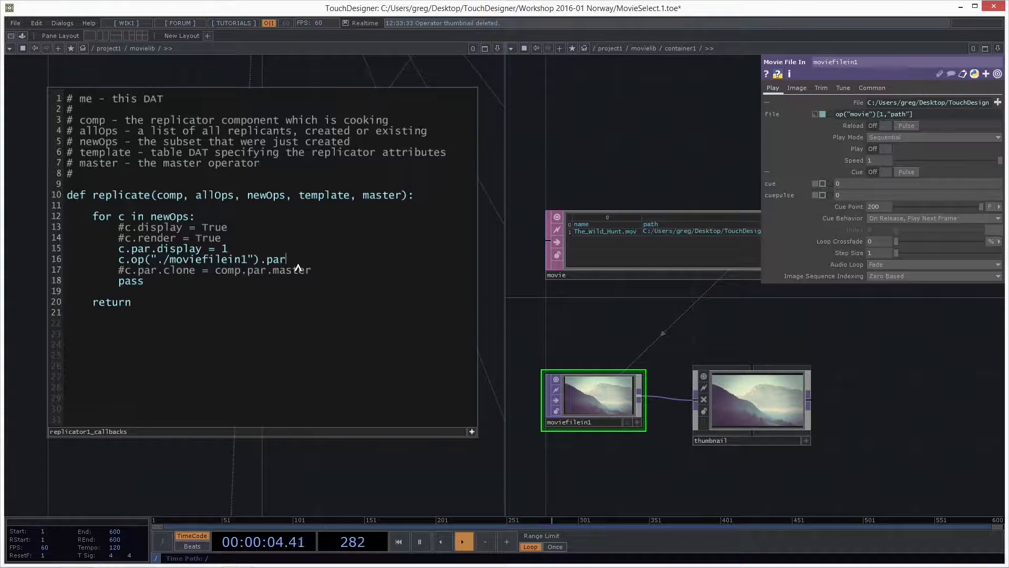
# - Complete the line as .par.cuepulse.pulse() so each new item jumps to its cue point
pyautogui.write('cu')
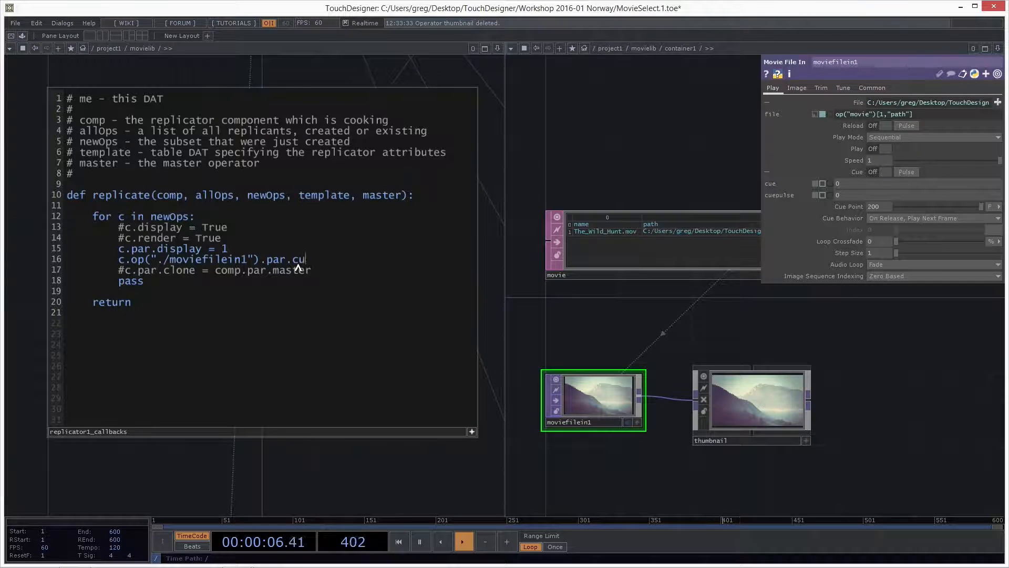
pyautogui.write('epulse')
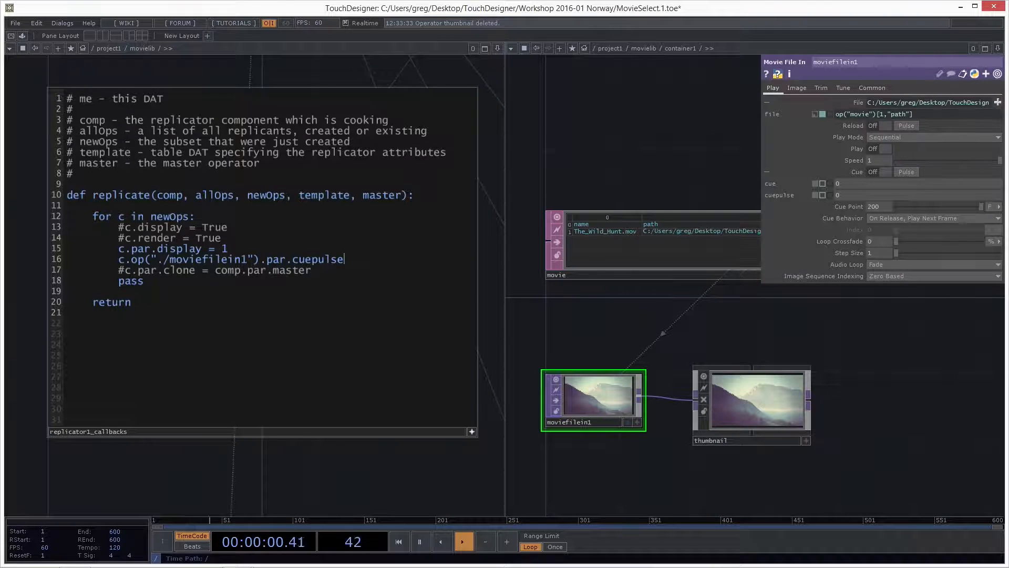
pyautogui.write('.puls')
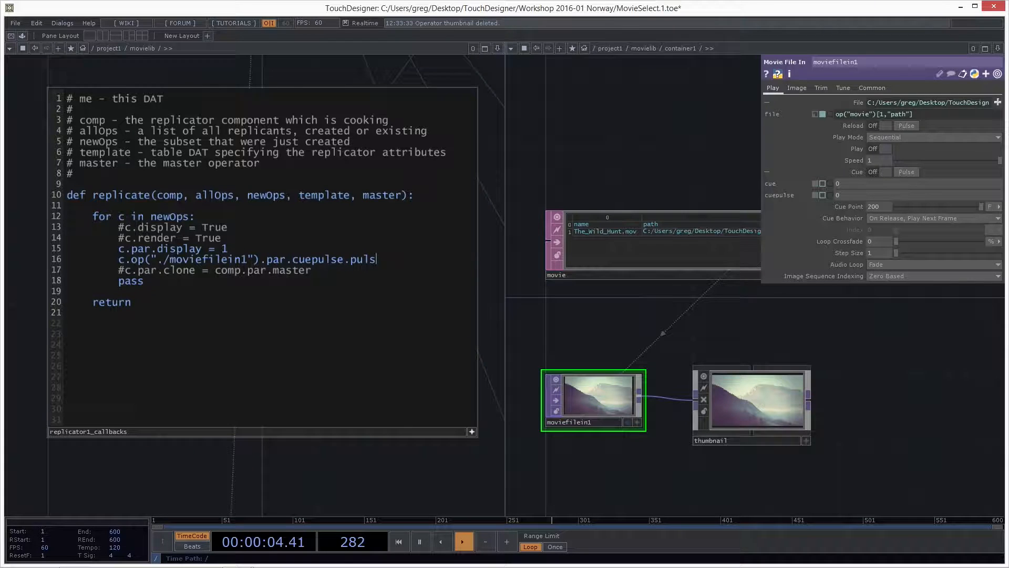
pyautogui.write('e()')
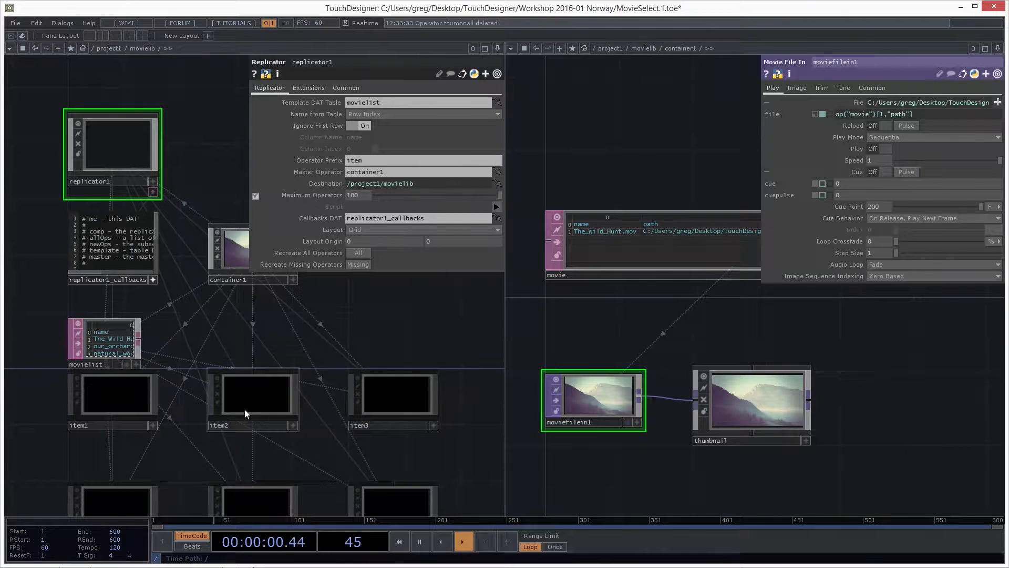
# - Select the replicated item2 in the movie library network
pyautogui.click(246, 399)
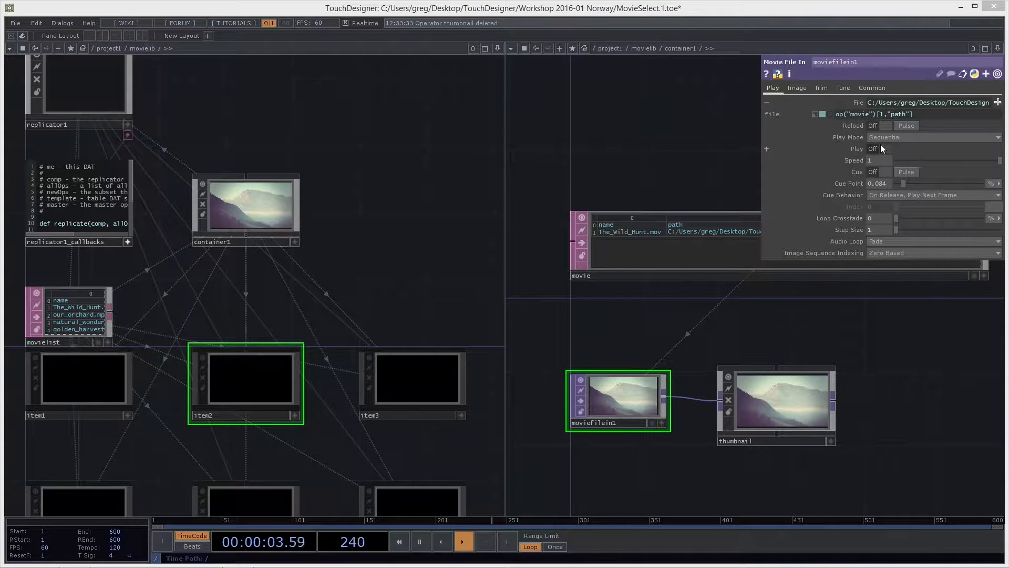
pyautogui.moveTo(772, 466)
pyautogui.write('op("')
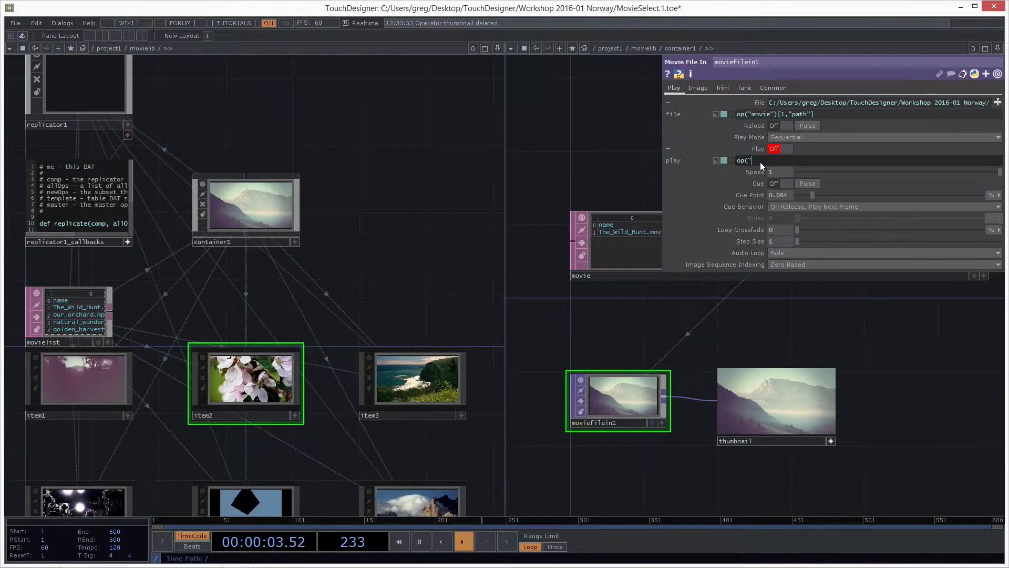
# - Enter op("thumbnail") in the Play expression and confirm it
pyautogui.write('thumbnail")')
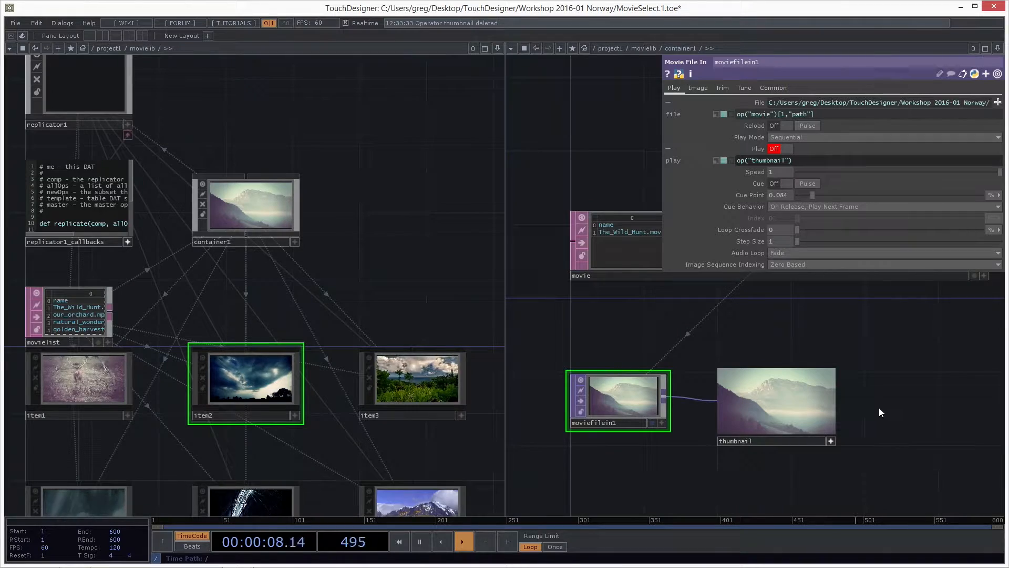
pyautogui.click(780, 149)
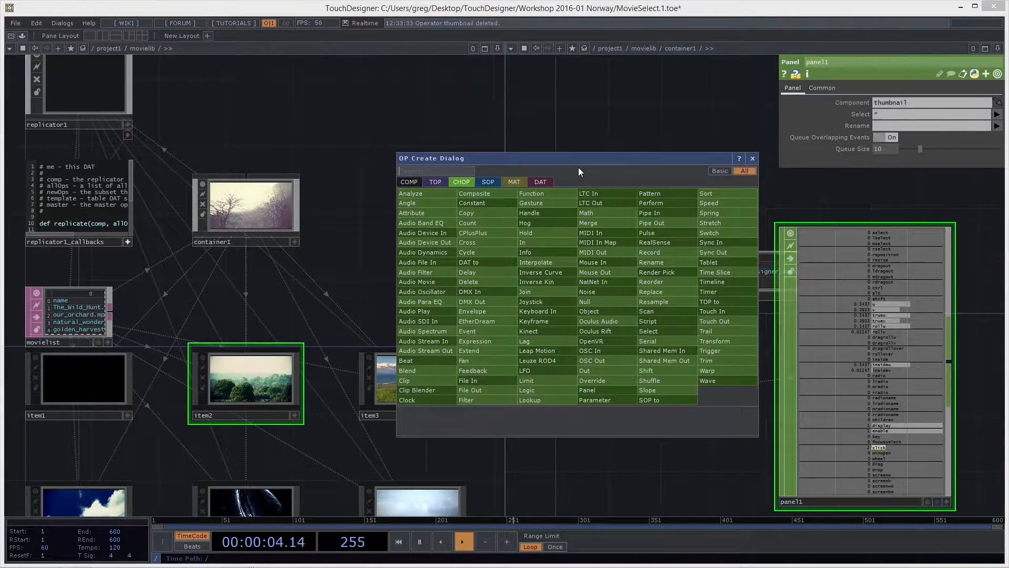
# - Show the COMP operator types in the OP Create dialog
pyautogui.click(409, 181)
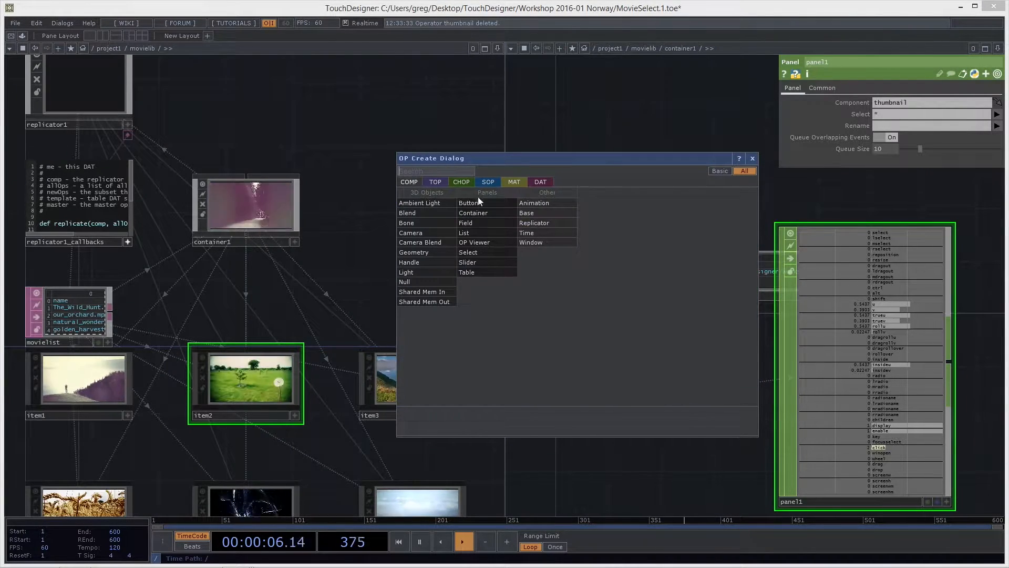
pyautogui.moveTo(490, 283)
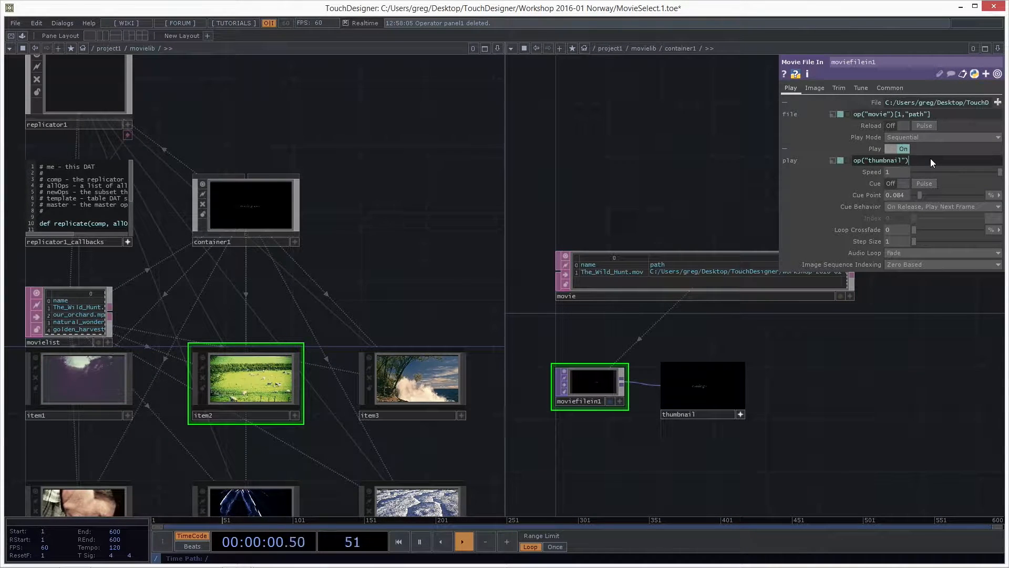
# - Extend the Play expression with .pa toward the thumbnail's panel values
pyautogui.write('.pa')
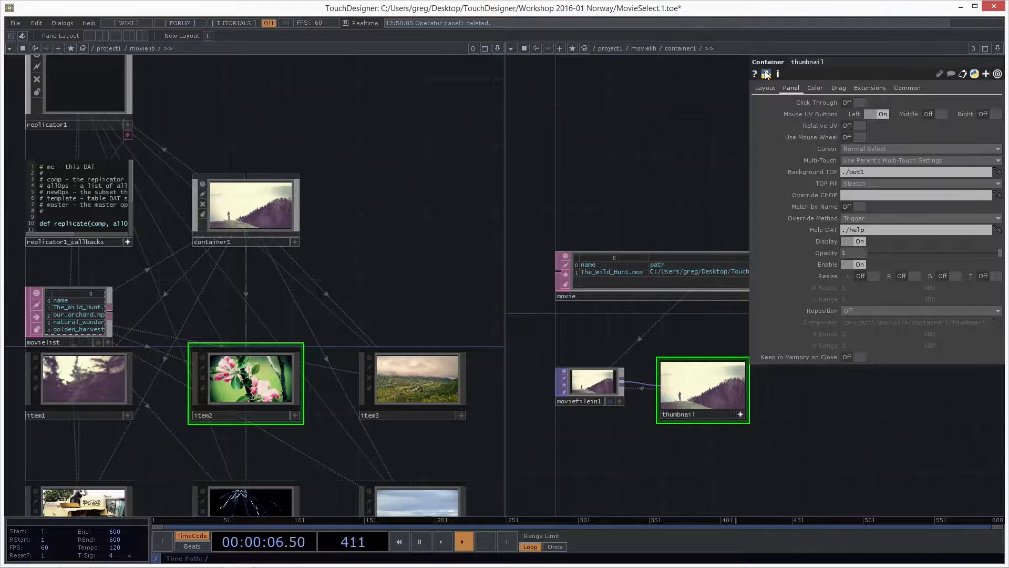
pyautogui.click(767, 74)
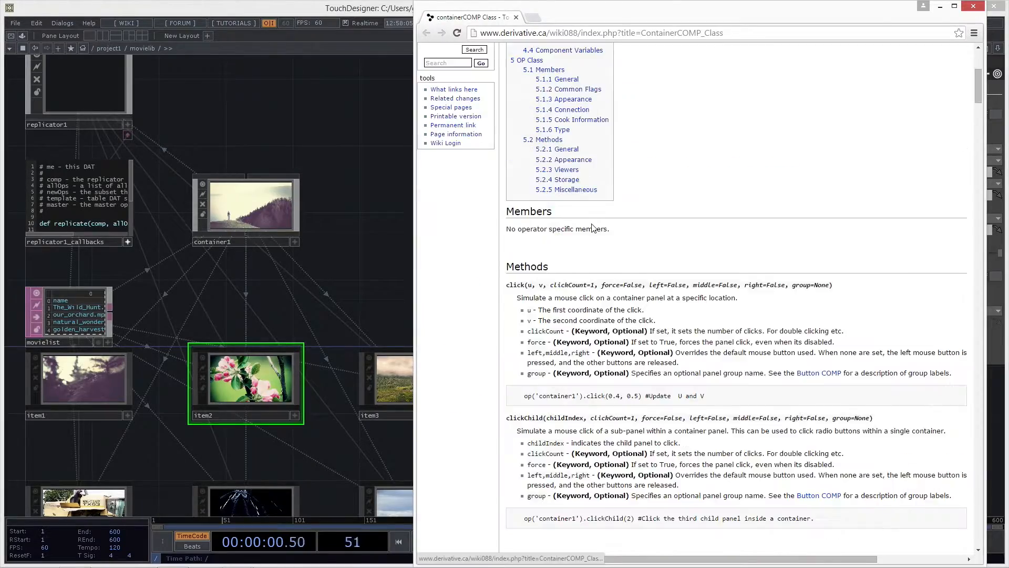
pyautogui.scroll(-3)
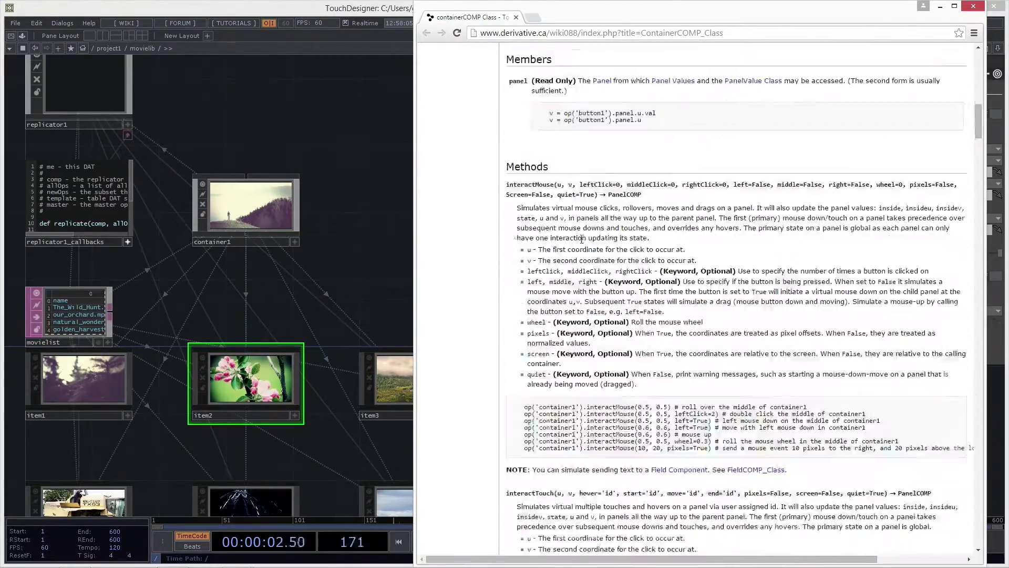
pyautogui.scroll(-3)
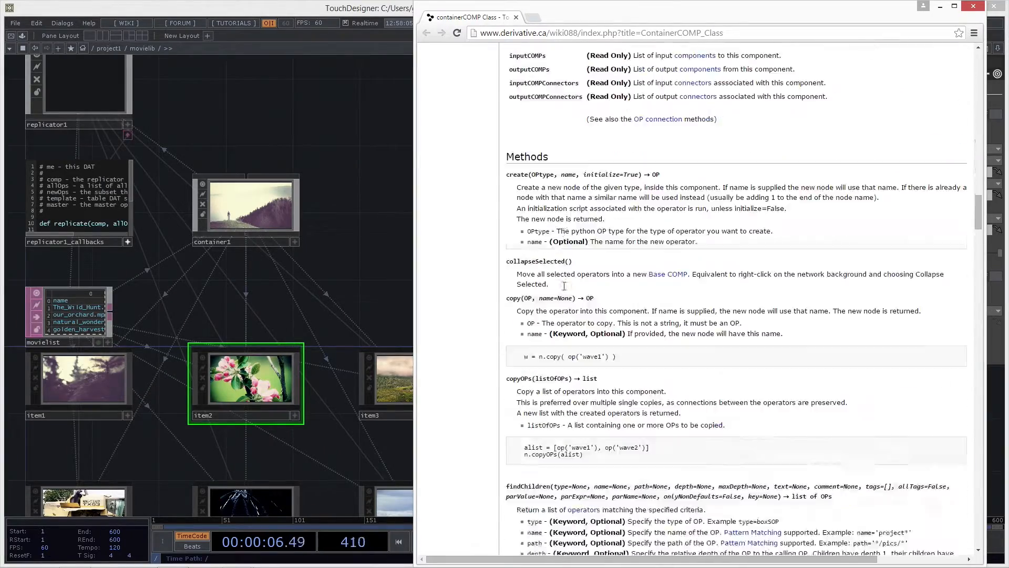
pyautogui.scroll(-3)
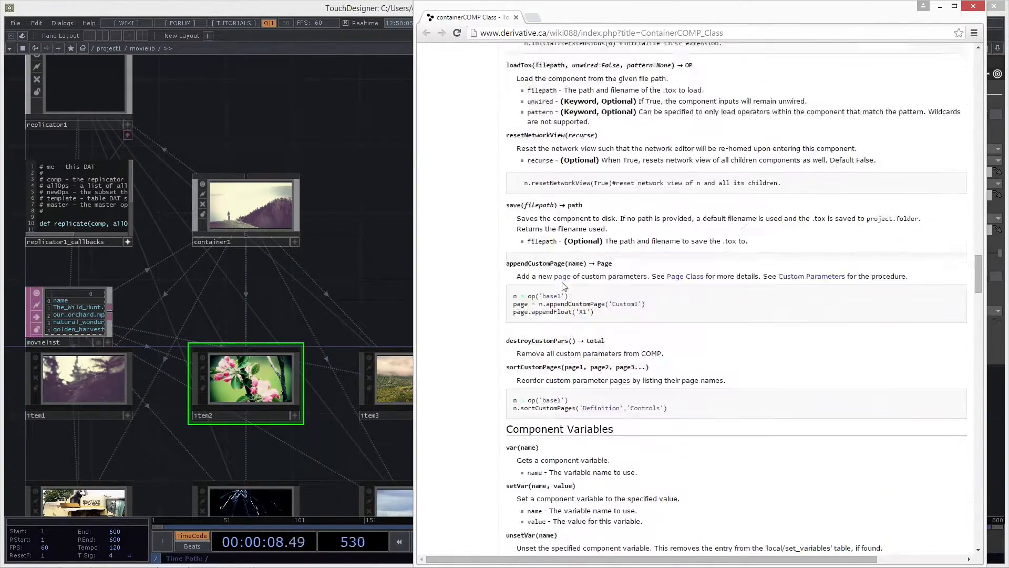
pyautogui.scroll(-3)
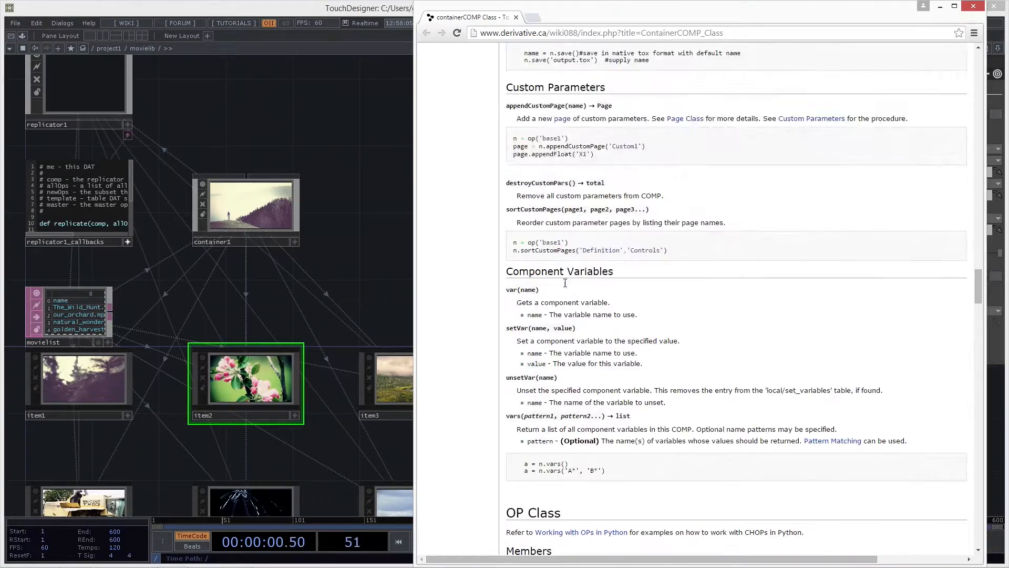
pyautogui.scroll(-3)
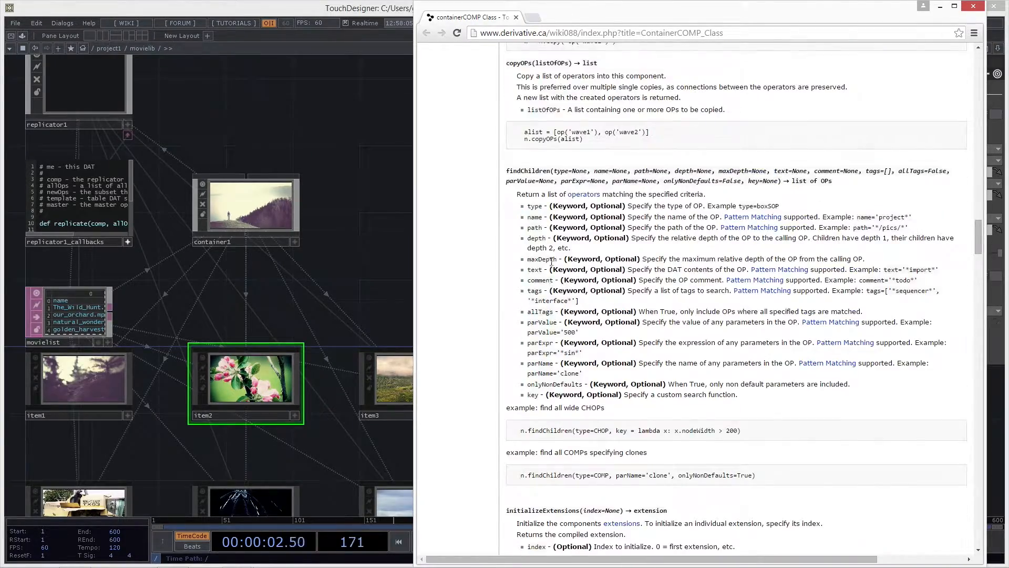
pyautogui.scroll(-3)
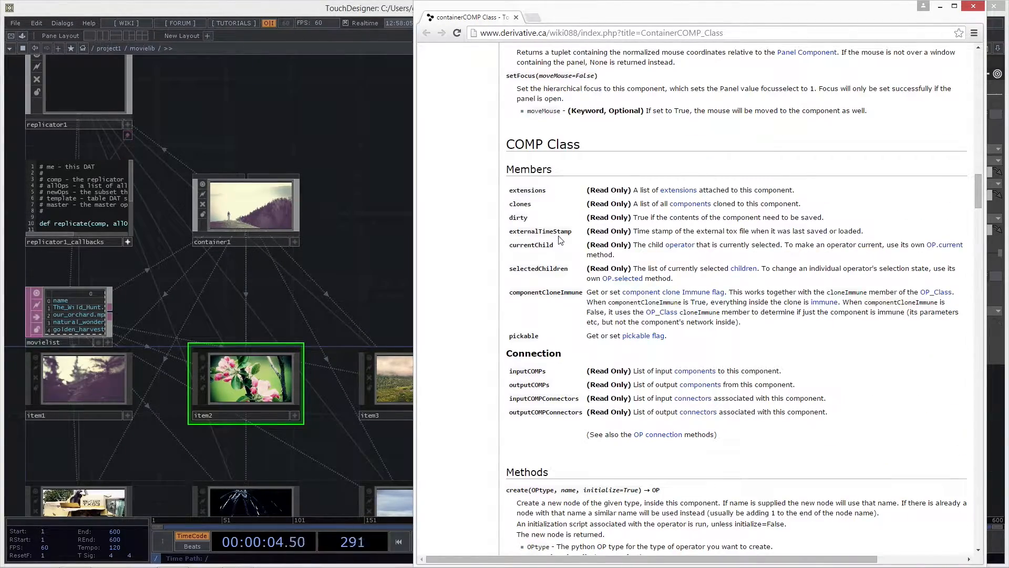
pyautogui.scroll(-3)
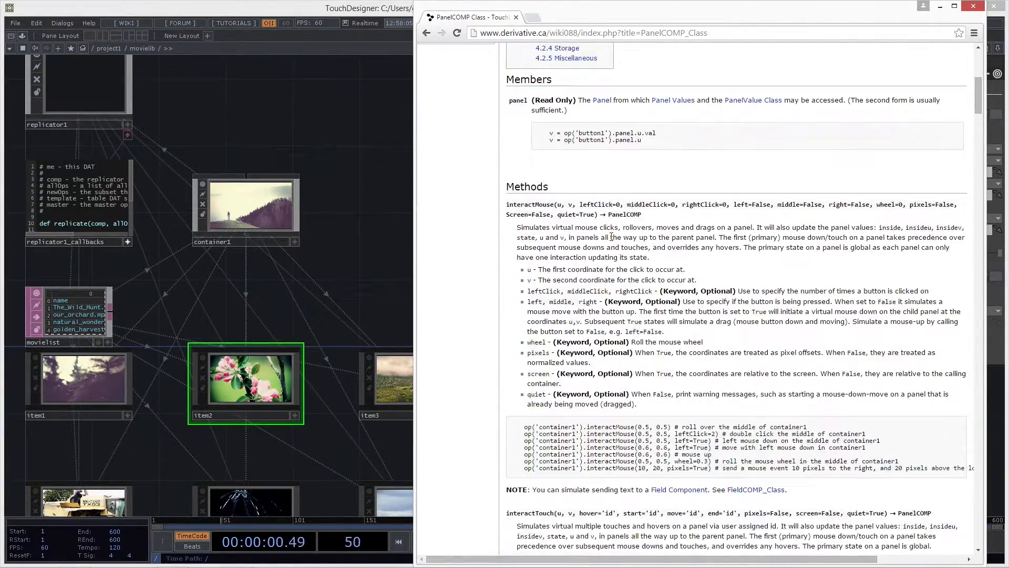
pyautogui.scroll(-3)
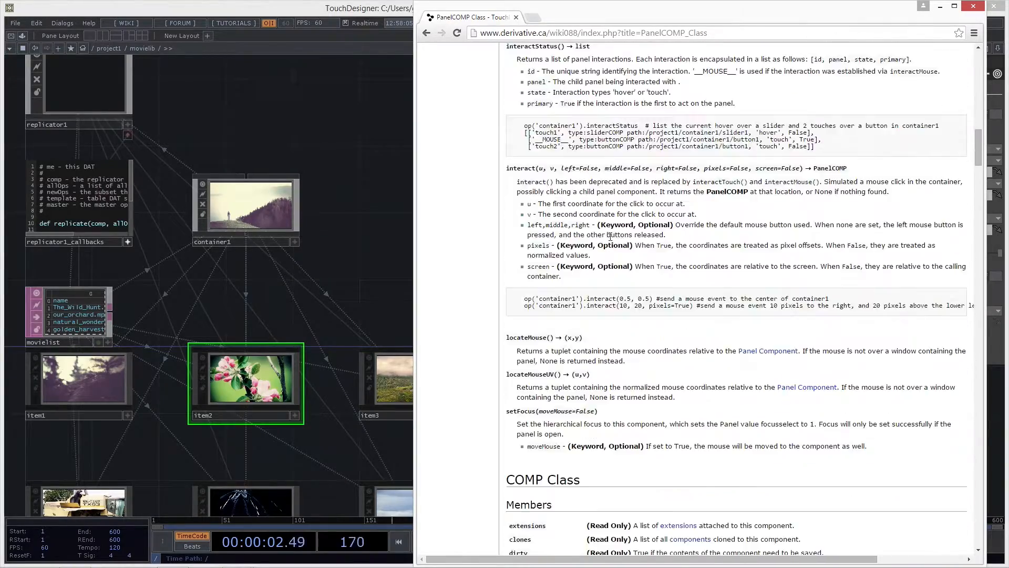
pyautogui.scroll(-3)
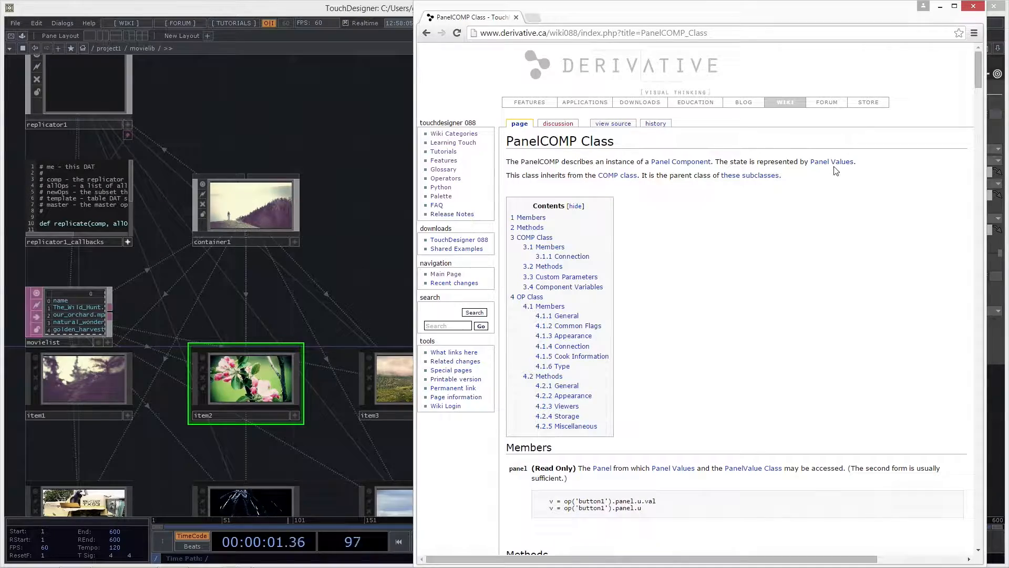
pyautogui.click(831, 162)
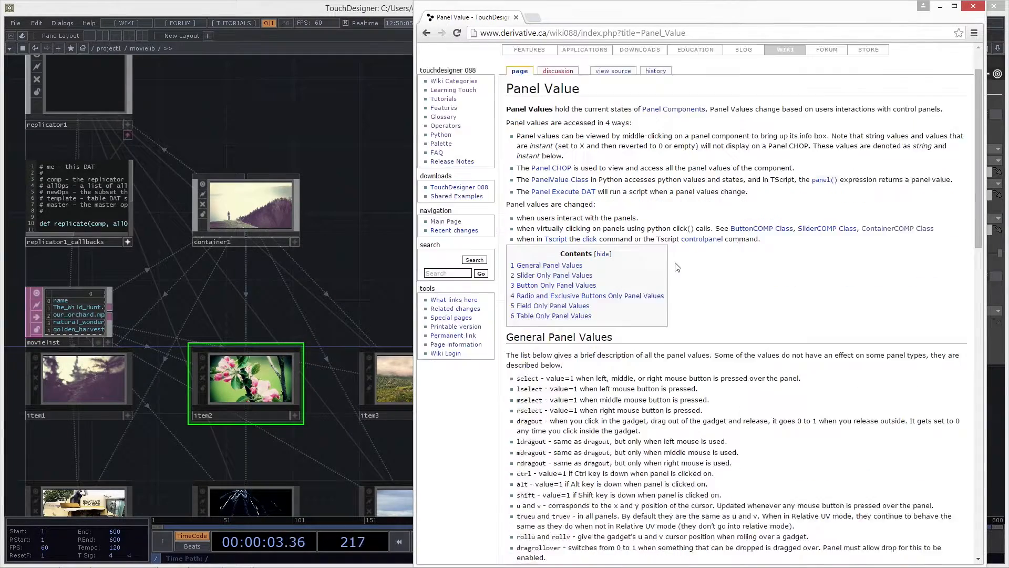
pyautogui.scroll(-3)
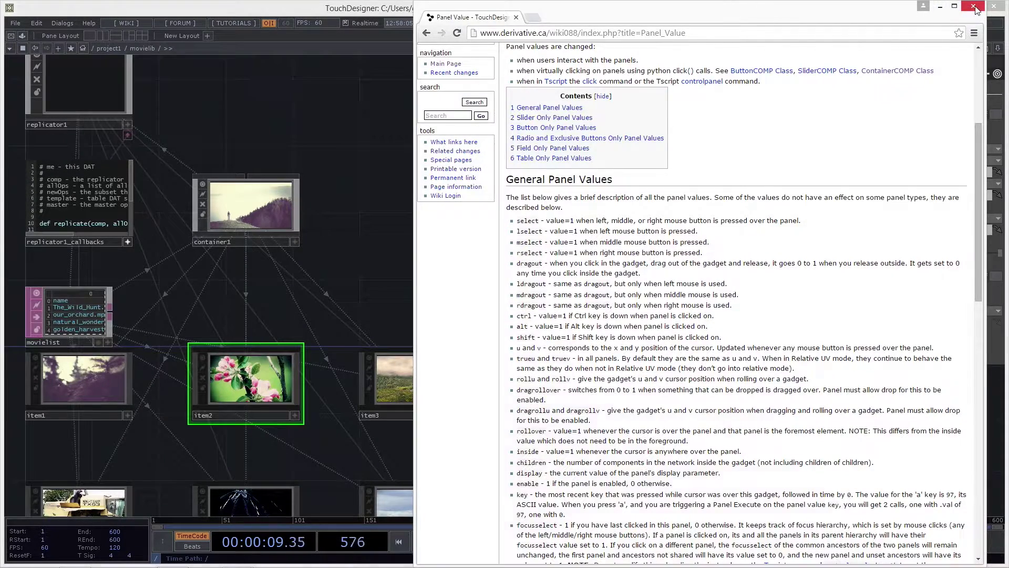
pyautogui.click(972, 7)
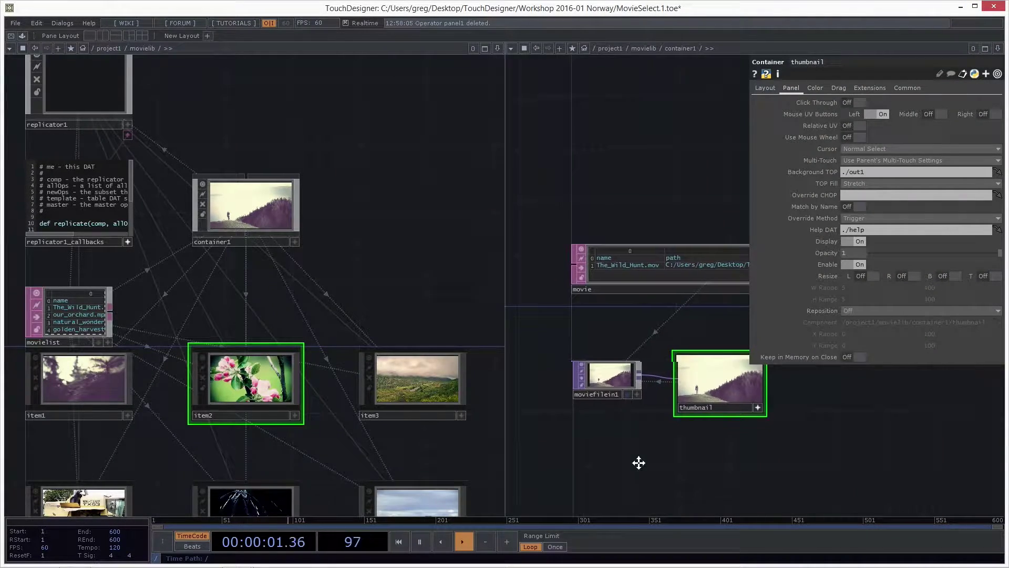
# - Set moviefilein1's Play expression to op("thumbnail").panel.rollover so it plays on hover
pyautogui.click(617, 378)
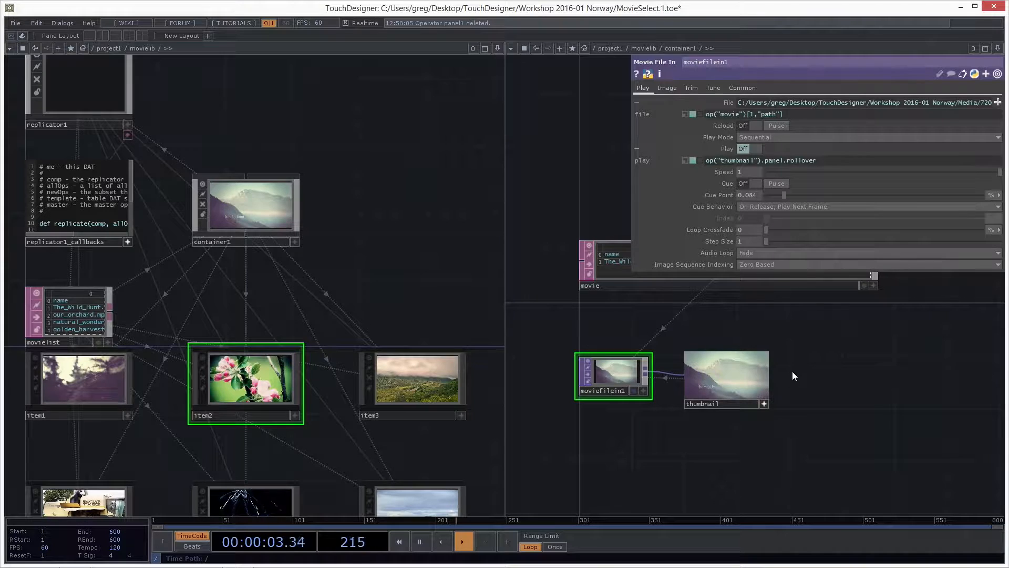
pyautogui.click(748, 149)
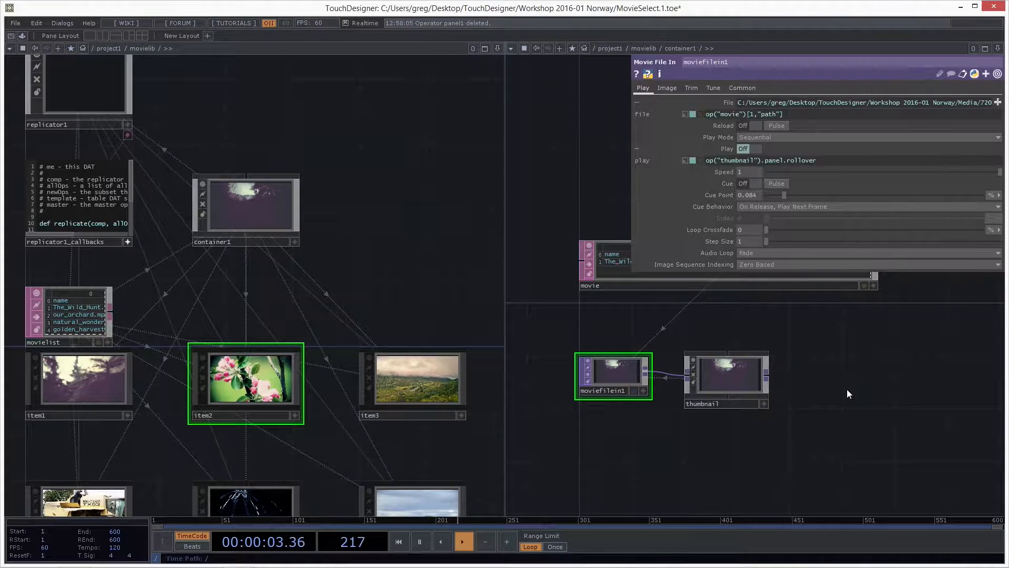
# - Save the project as version 2 and view the movie library grid in a floating viewer
pyautogui.press('ctrl+s')
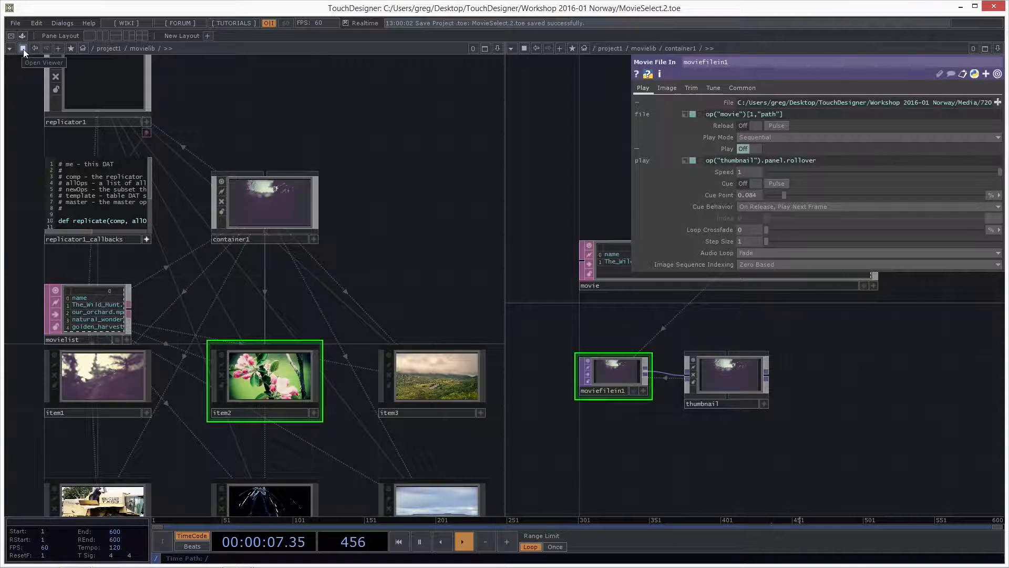
pyautogui.click(25, 49)
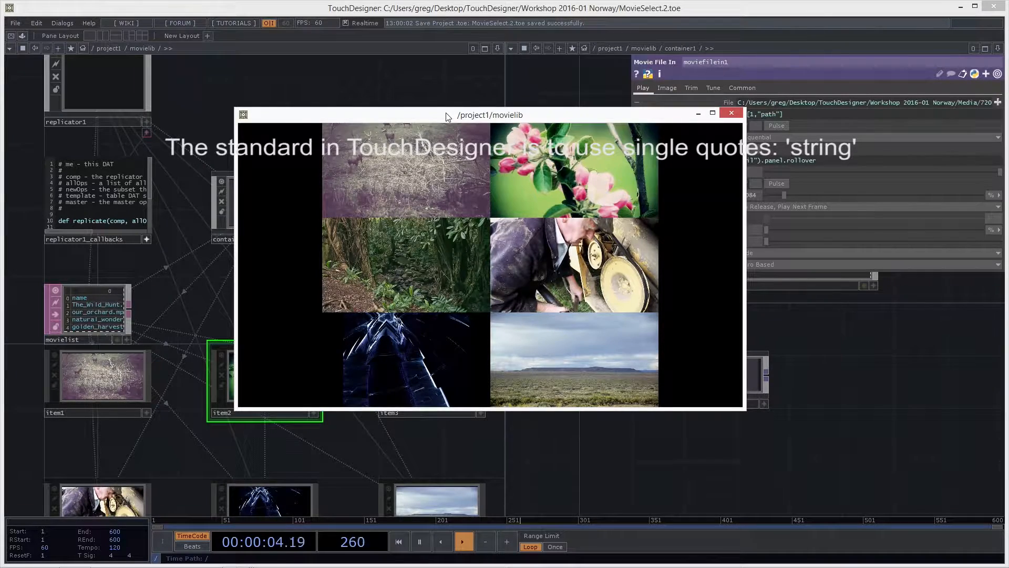
pyautogui.click(731, 112)
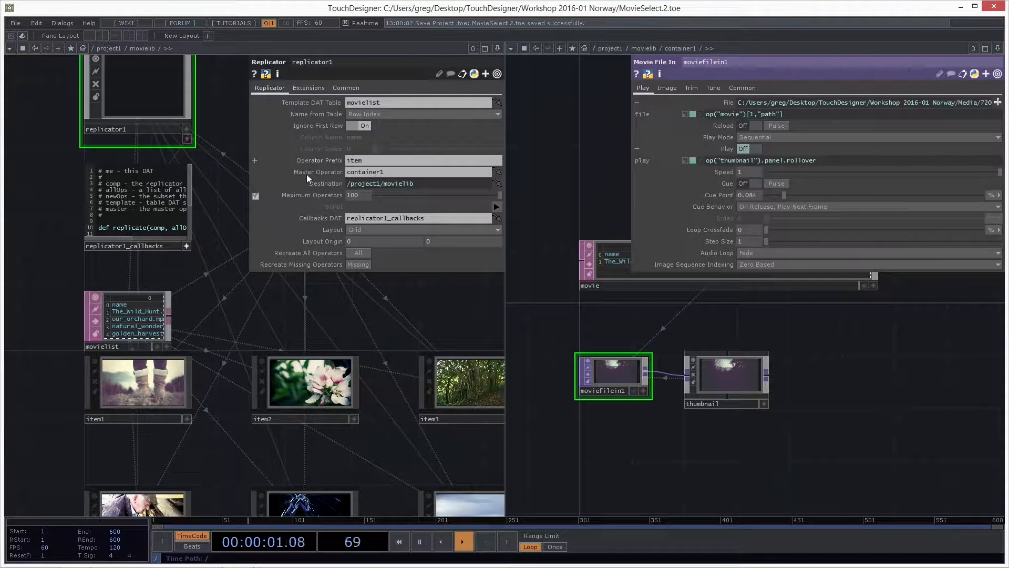
# - Recreate all replicated movie items and save the project as MovieSelect.3
pyautogui.click(358, 253)
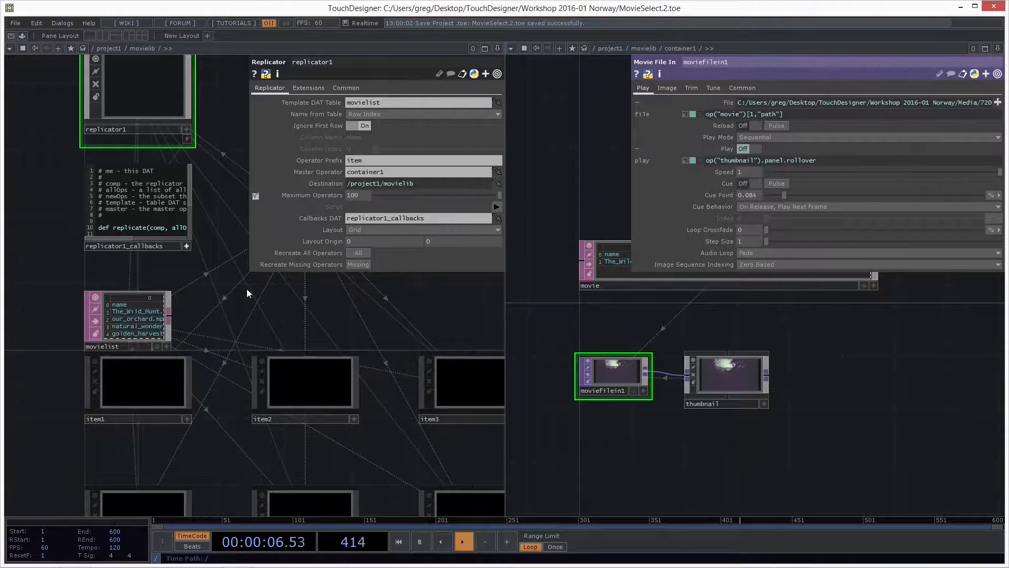
pyautogui.click(712, 89)
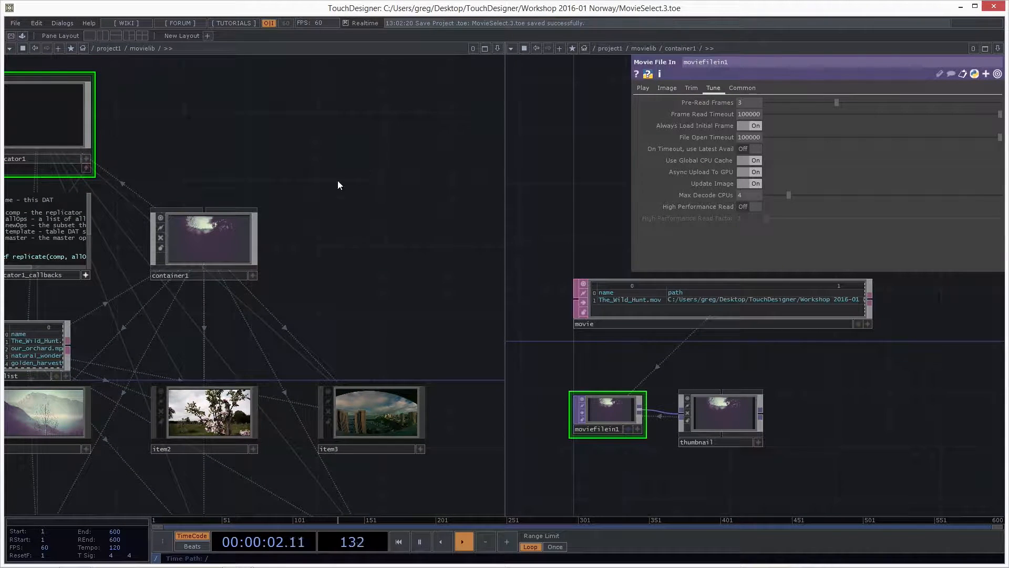
pyautogui.moveTo(379, 234)
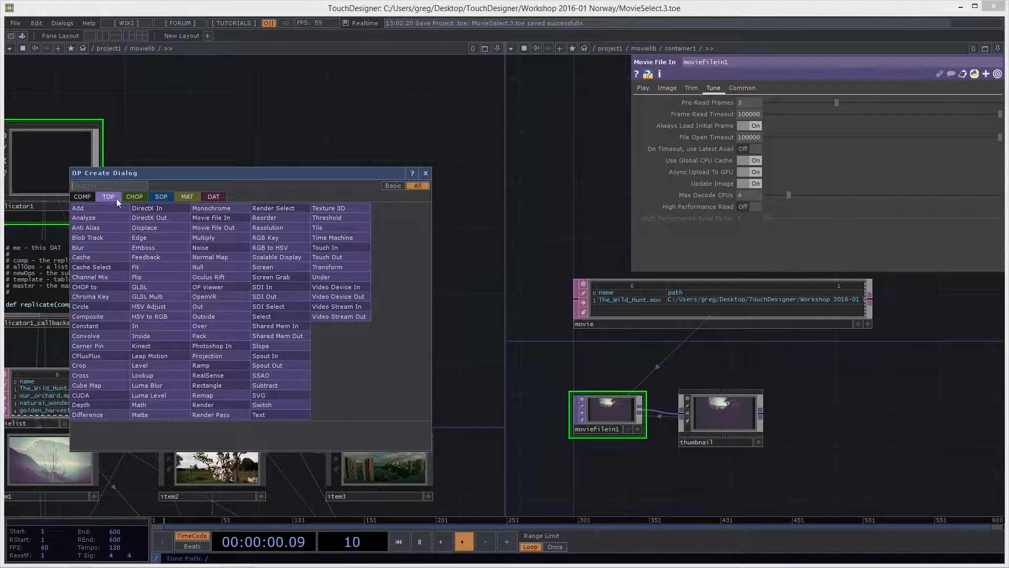
pyautogui.moveTo(221, 217)
pyautogui.write('movieselected')
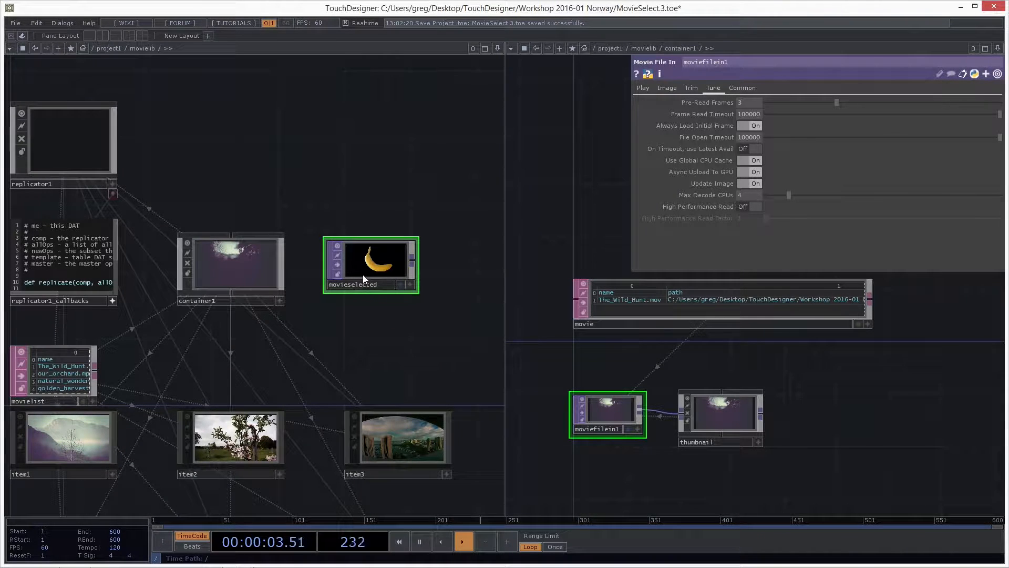
pyautogui.click(375, 261)
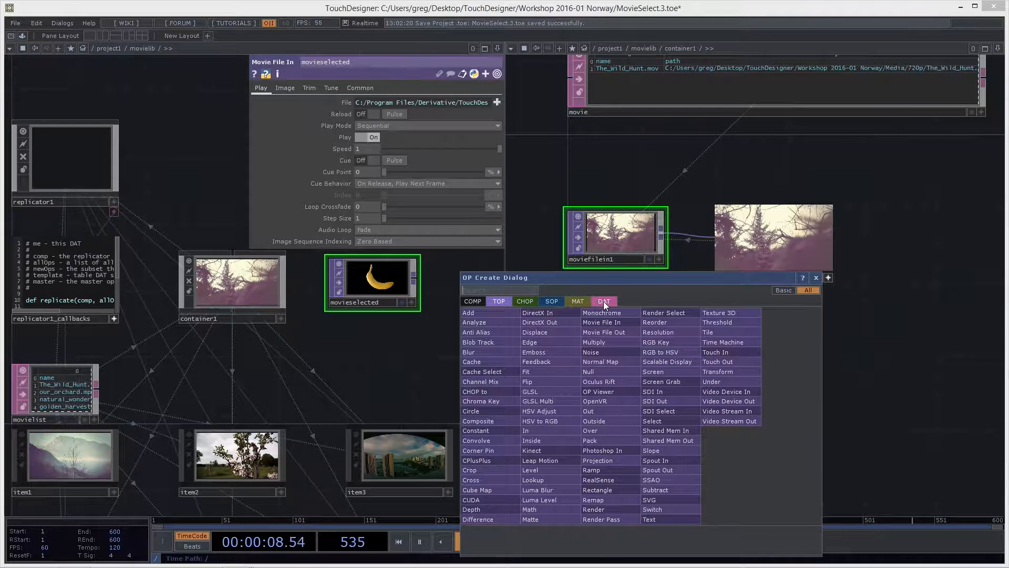
# - Place a Panel Execute DAT, panelexec1, below the thumbnail and enlarge it
pyautogui.click(604, 301)
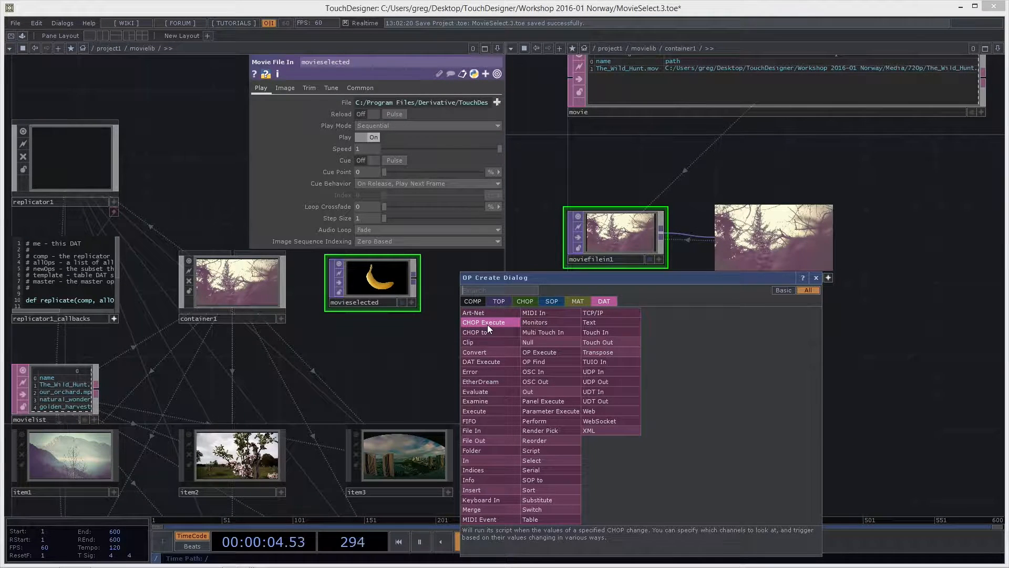
pyautogui.moveTo(490, 401)
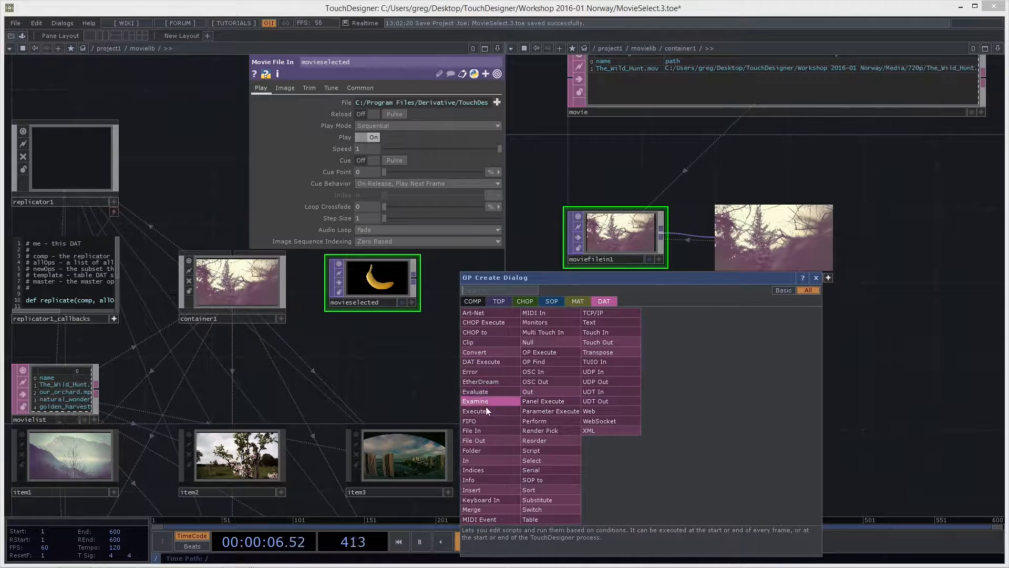
pyautogui.moveTo(476, 420)
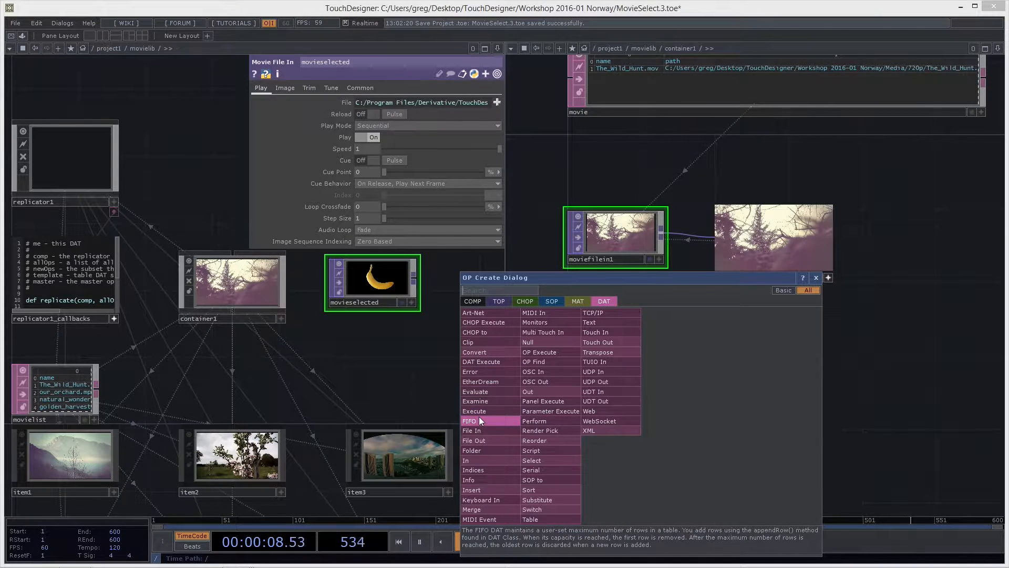
pyautogui.moveTo(546, 352)
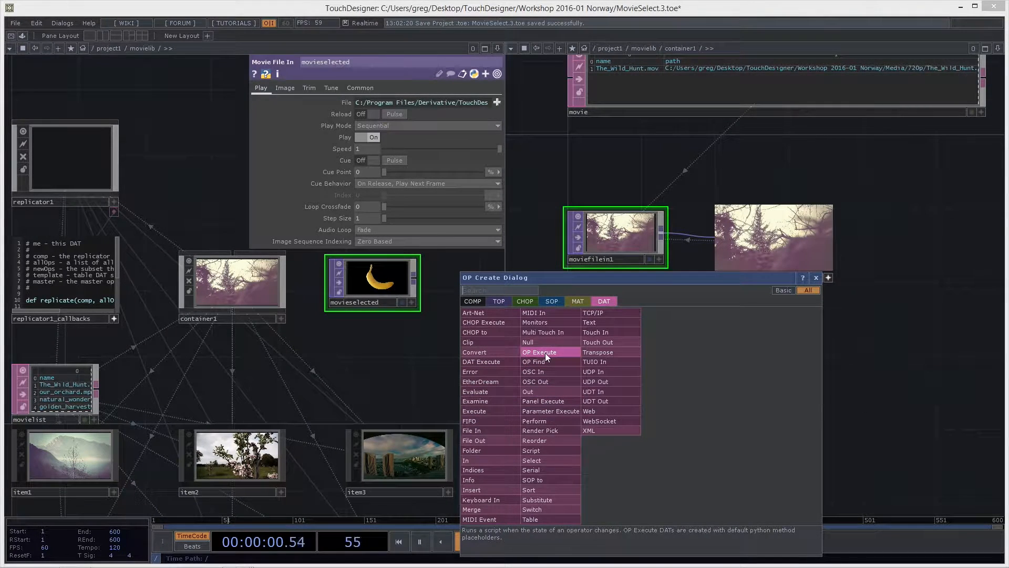
pyautogui.moveTo(597, 402)
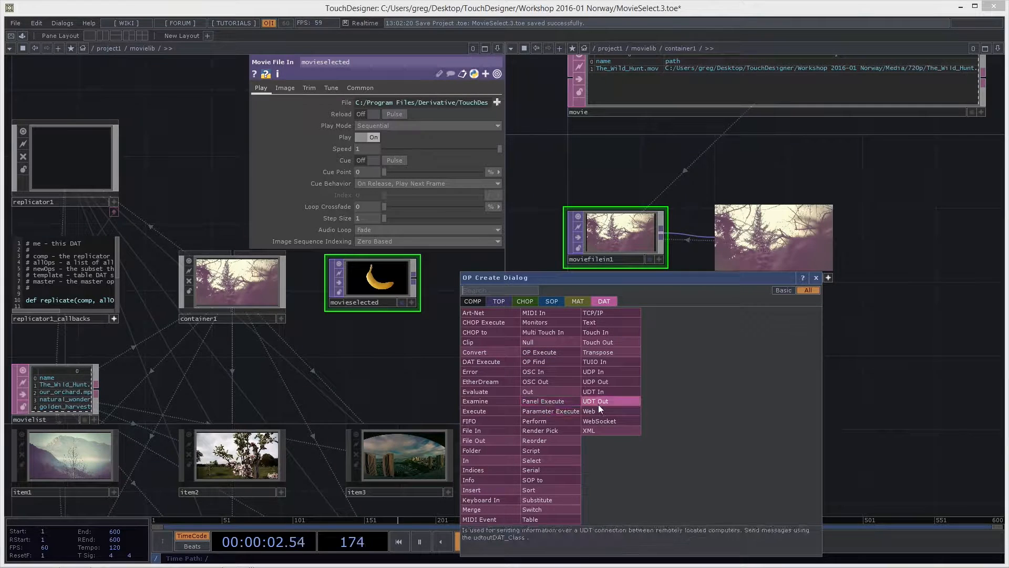
pyautogui.moveTo(545, 401)
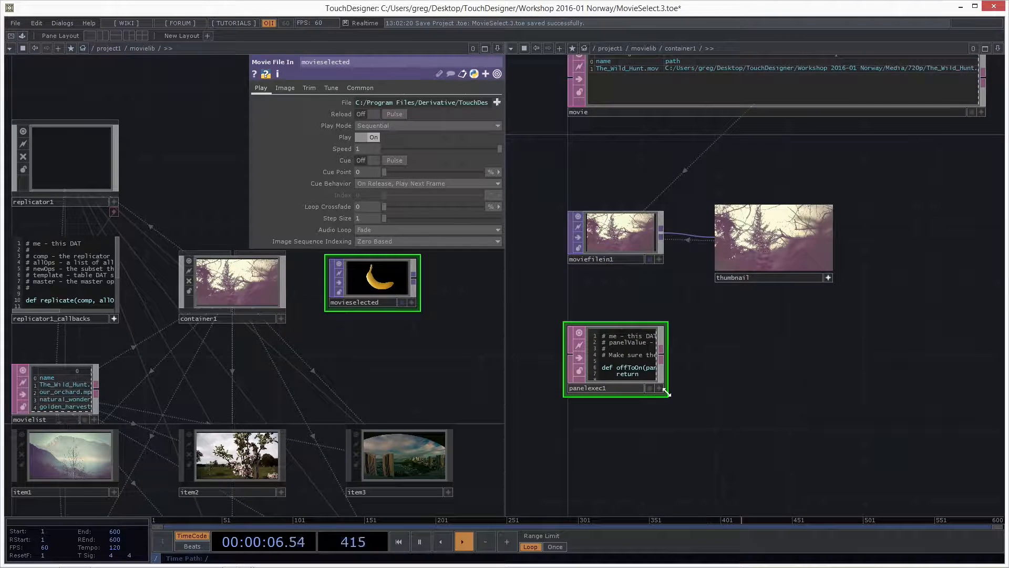
pyautogui.moveTo(669, 394); pyautogui.dragTo(813, 422)
pyautogui.write('op("../movieselected").')
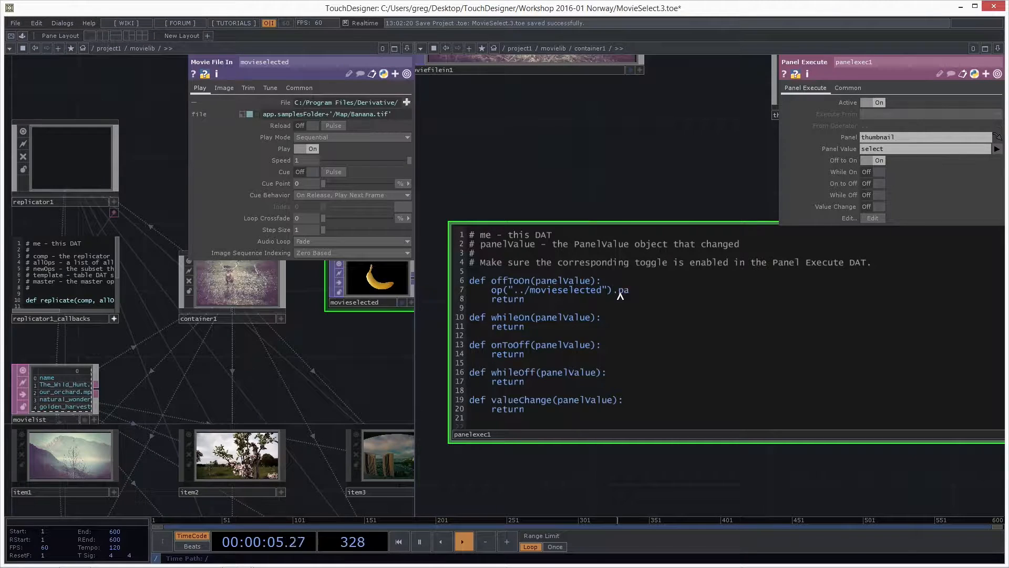
# - Write op("../movieselected").par.file = at the start of the offToOn callback
pyautogui.write('par')
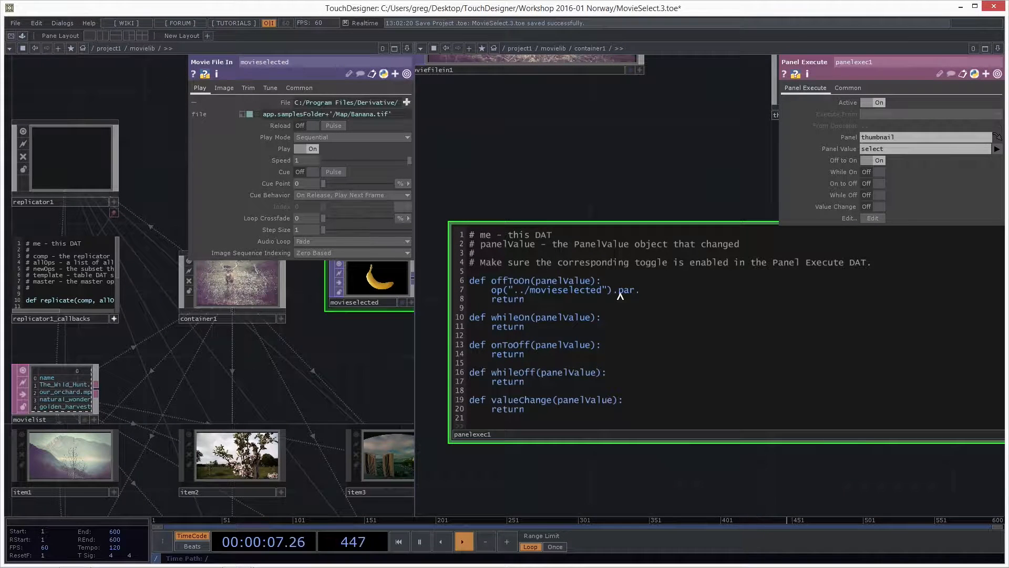
pyautogui.write('.file =')
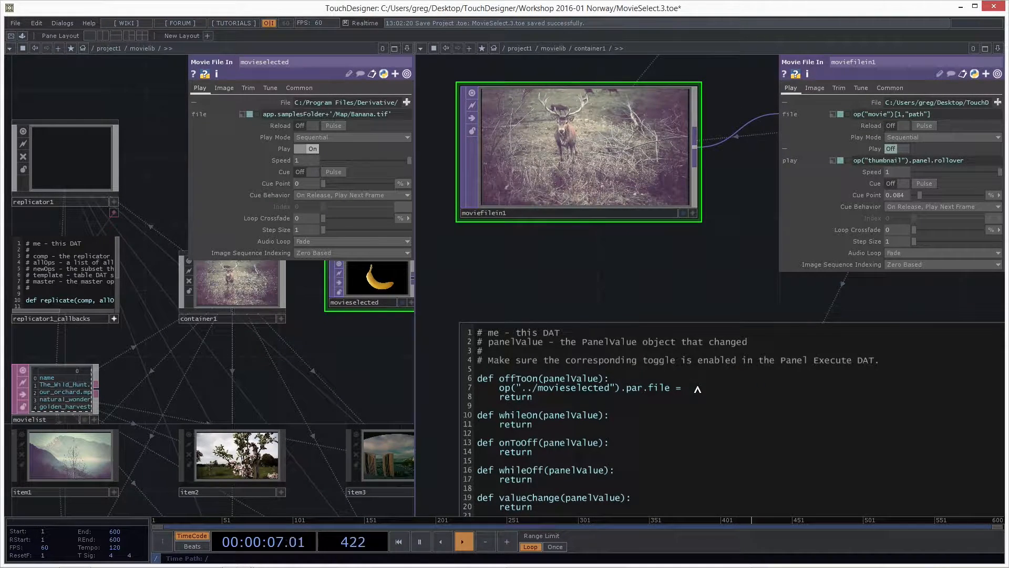
# - Assign the file from op("movie")[1,"path"] and add movieselected's cuepulse.pulse() call
pyautogui.write('op("movie")[1,"path"]')
pyautogui.write('op("../movieselected").par.')
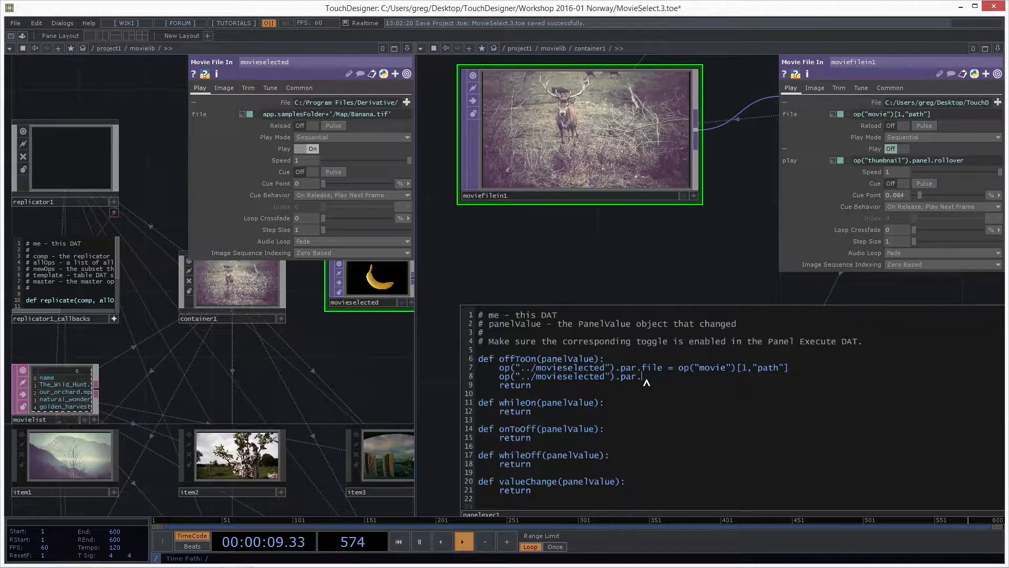
pyautogui.write('cuep')
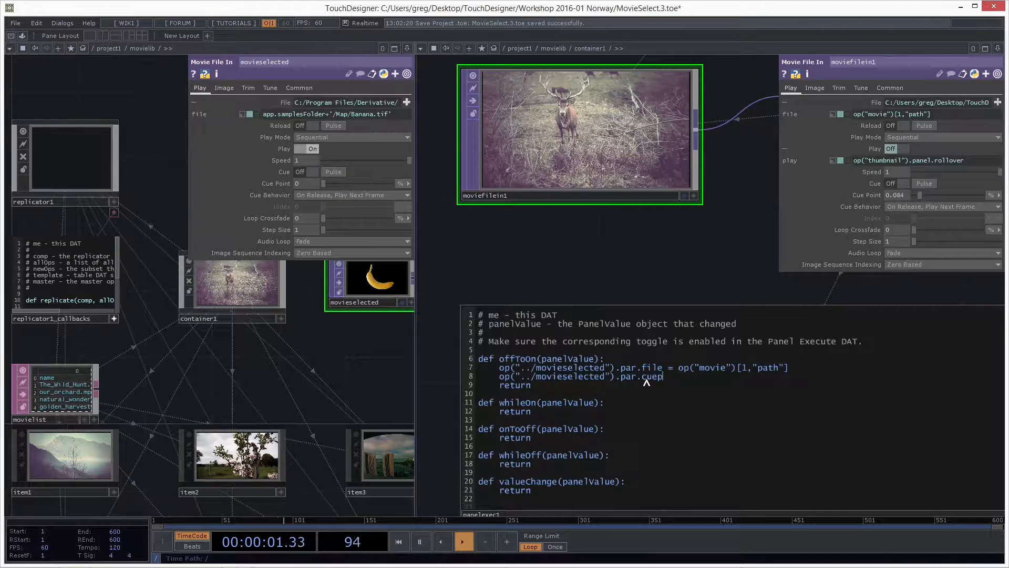
pyautogui.write('pulse.')
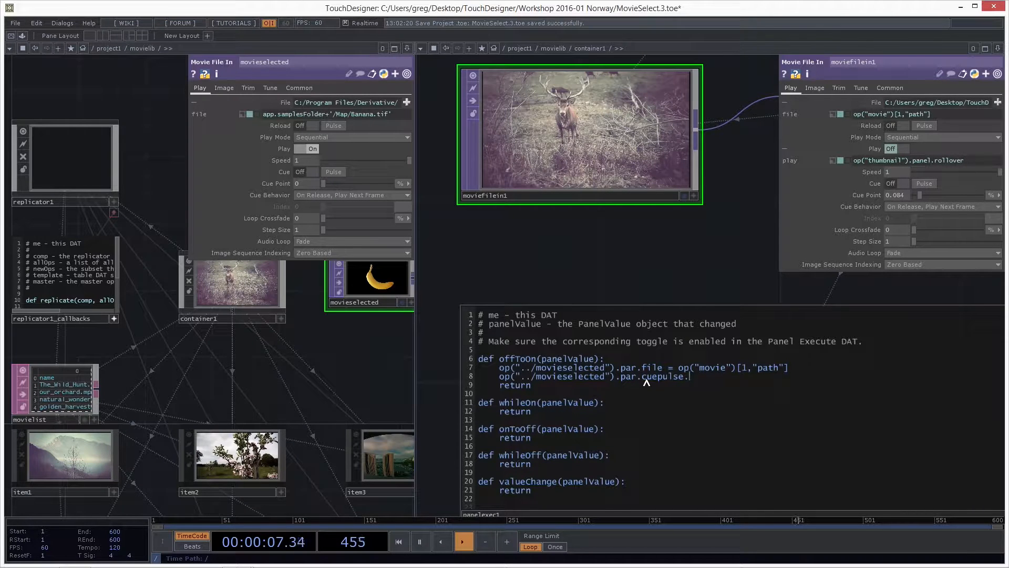
pyautogui.write('pulse')
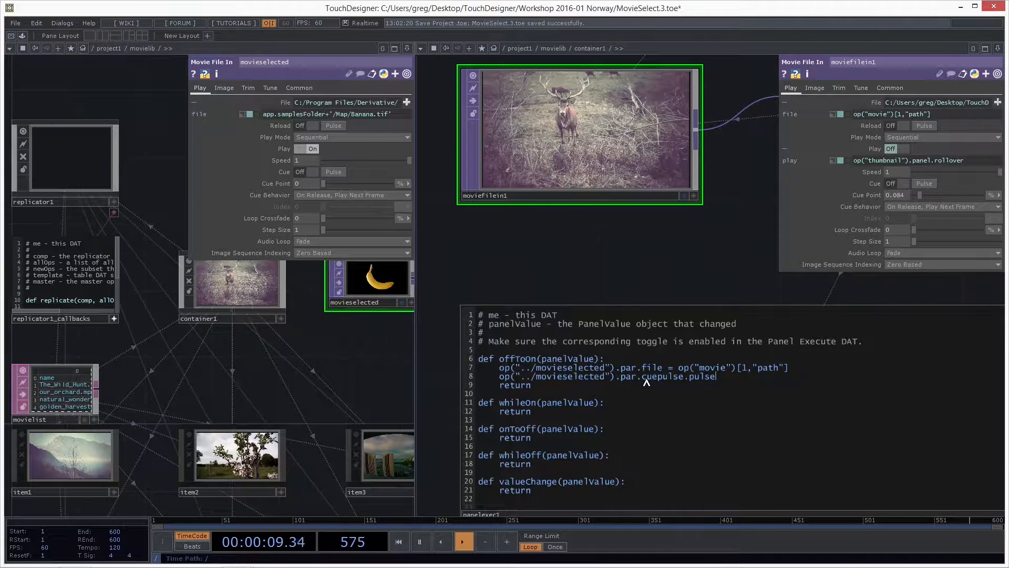
pyautogui.write('()')
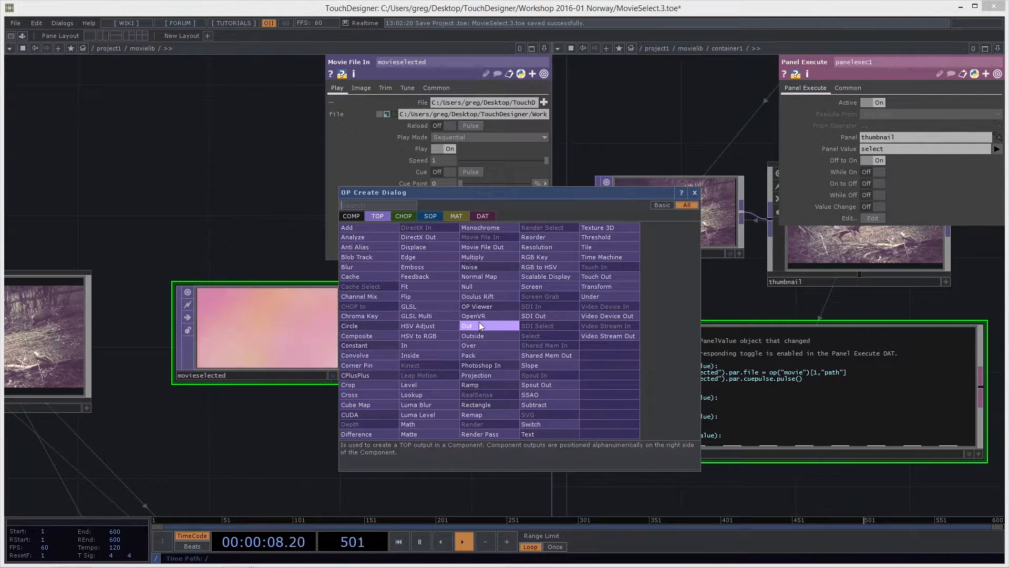
# - Add an Out TOP to the library, go up to /project1 and list component operators
pyautogui.click(467, 325)
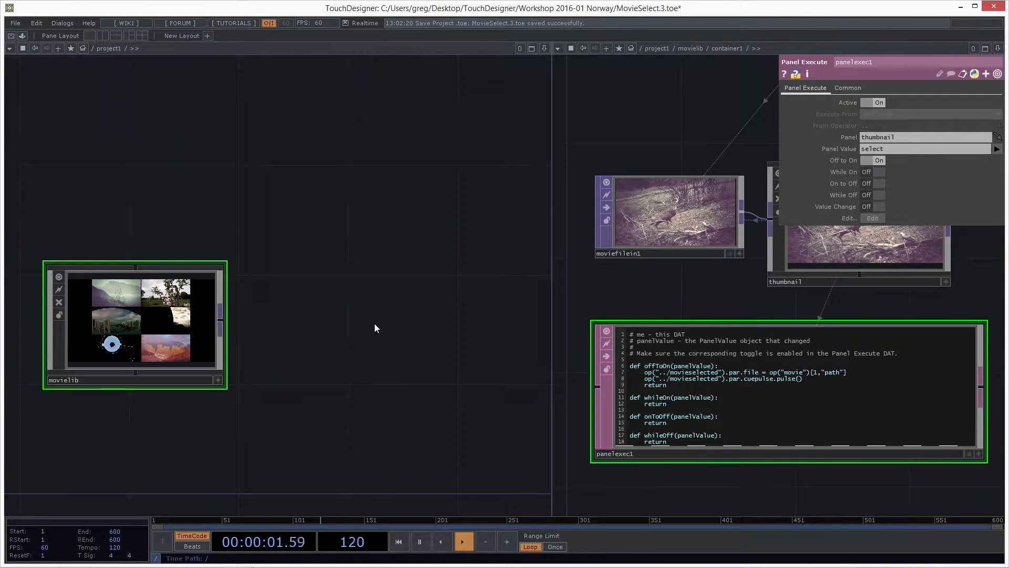
pyautogui.moveTo(220, 324)
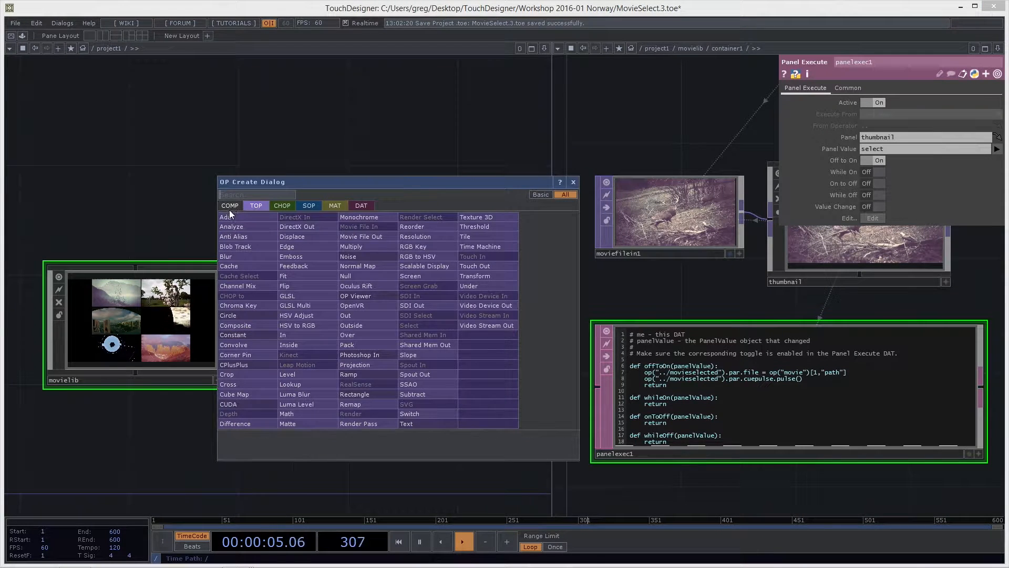
pyautogui.click(229, 206)
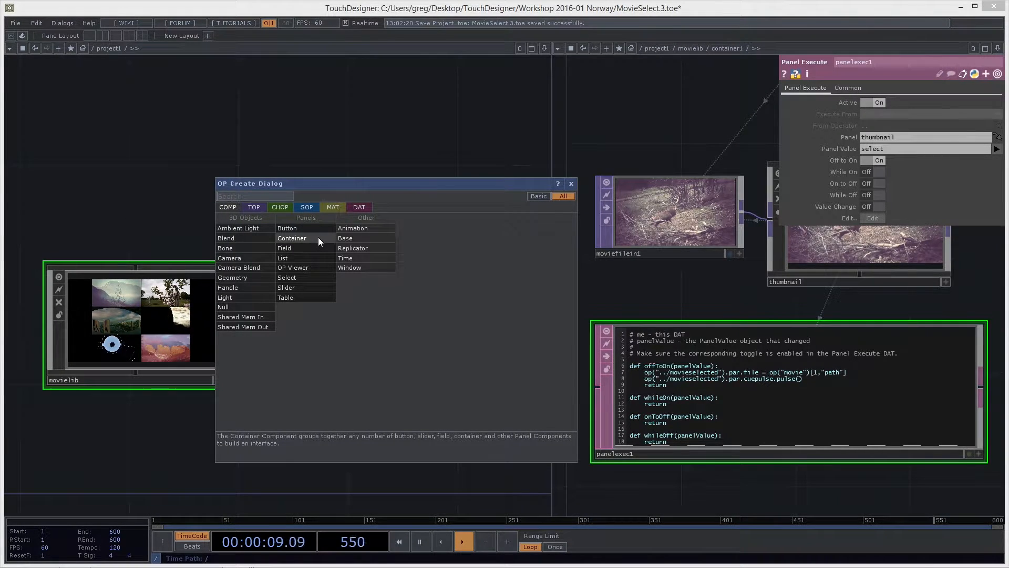
# - Create a Container named viewer fed by movielib and close the second pane
pyautogui.click(293, 238)
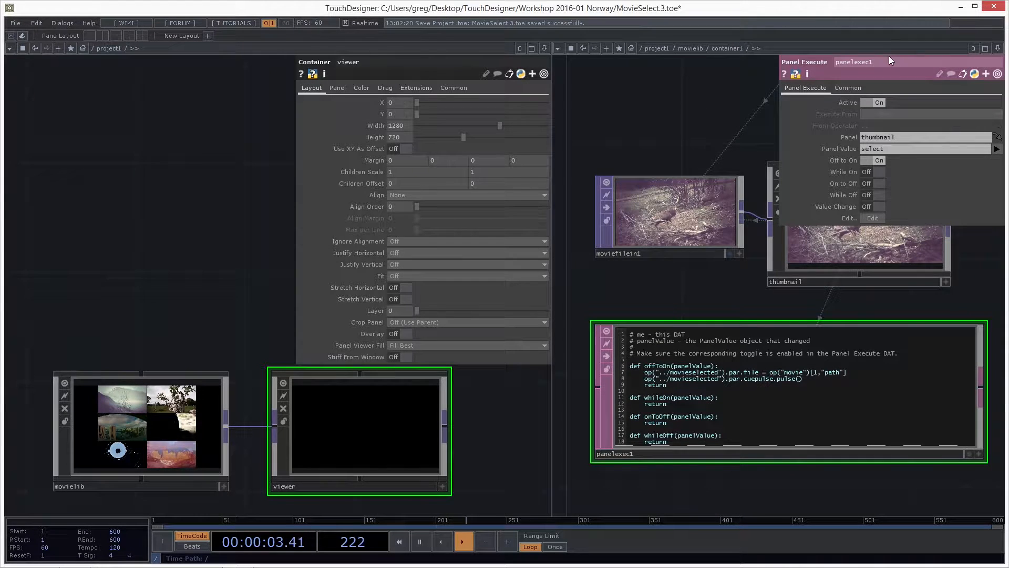
pyautogui.click(1000, 48)
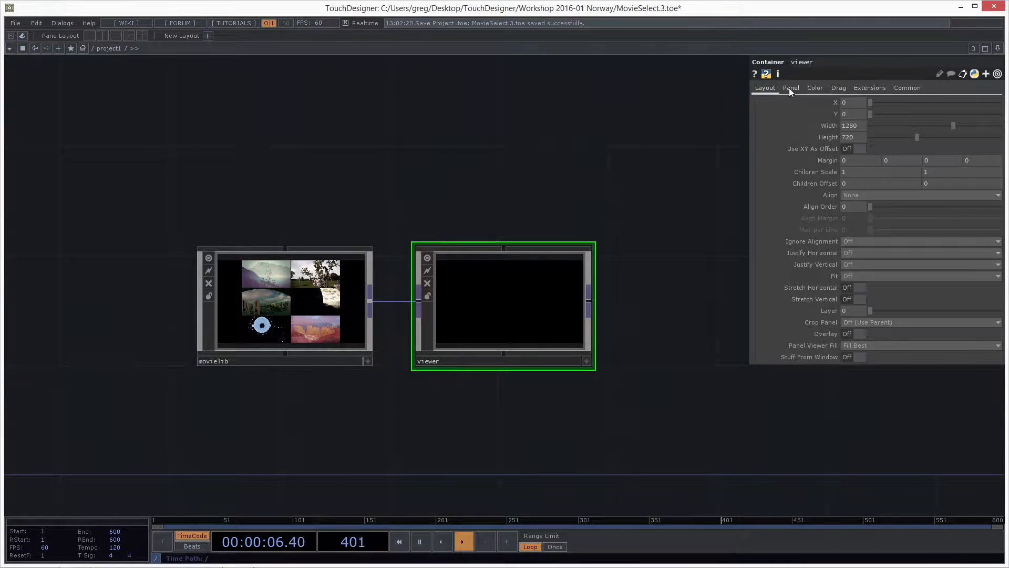
# - Set the panel Background TOP to ./out1 on the viewer and project1
pyautogui.click(791, 88)
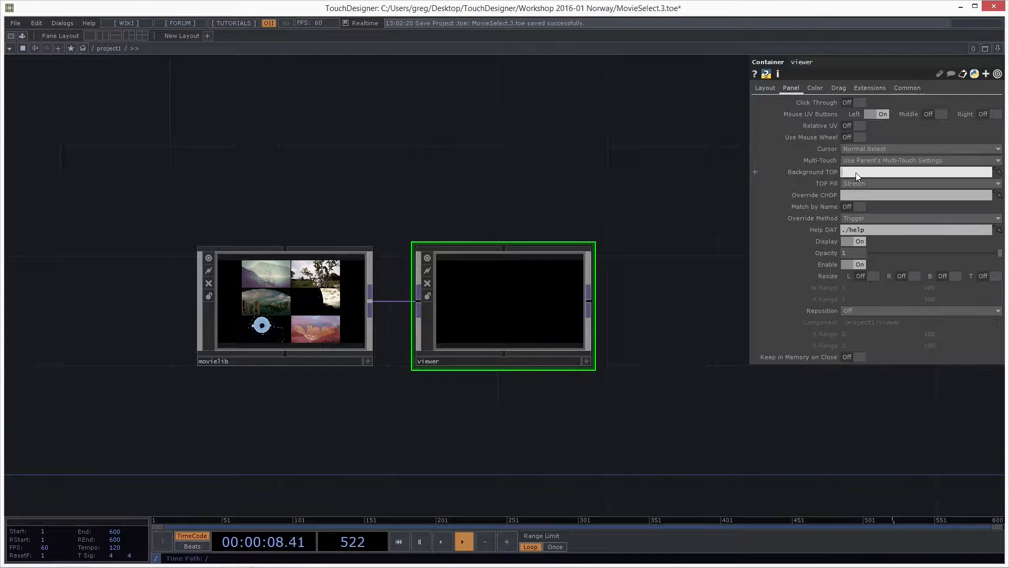
pyautogui.write('./out1')
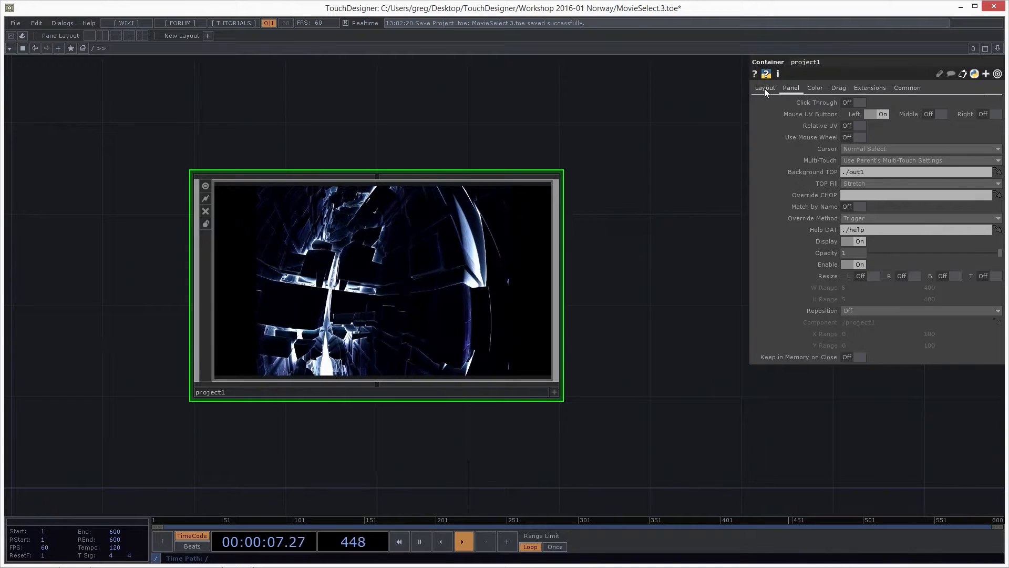
# - Set project1's layout to 960 by 1080 aligned as Layout Grid Columns and save
pyautogui.click(765, 88)
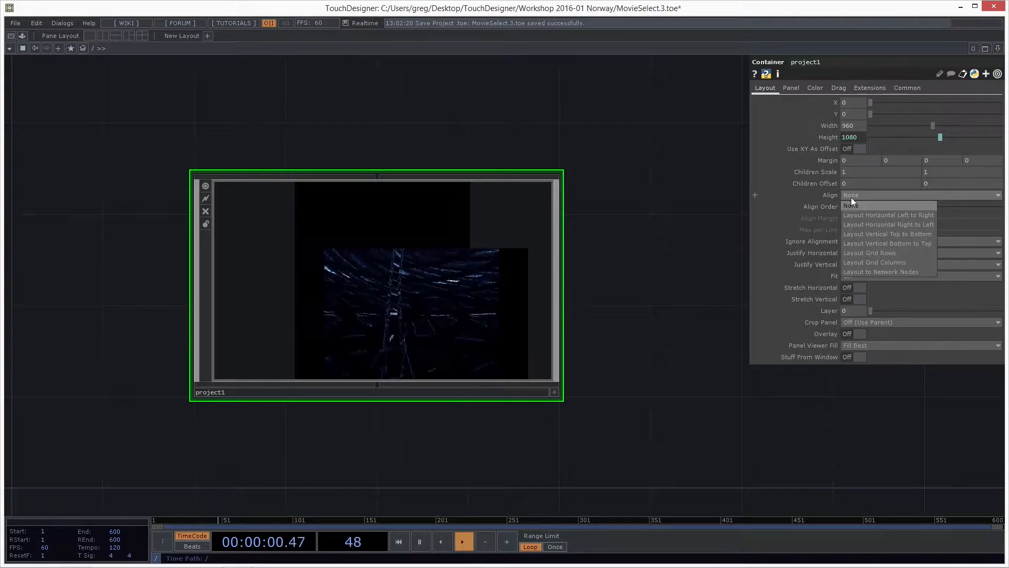
pyautogui.click(875, 263)
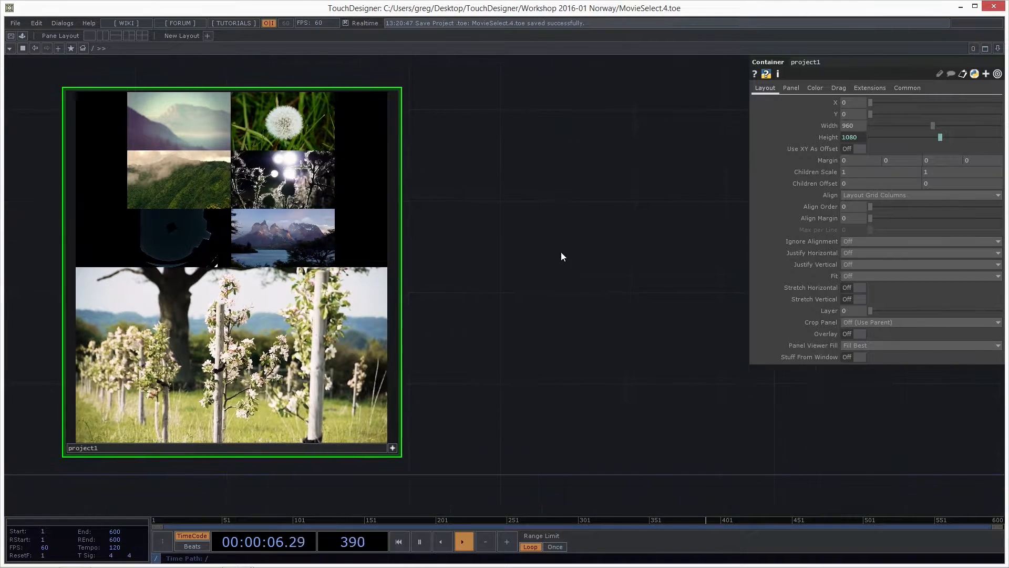
# - Split the workspace left/right and set movielib to Layout Grid Rows with Align Order 1
pyautogui.click(1001, 48)
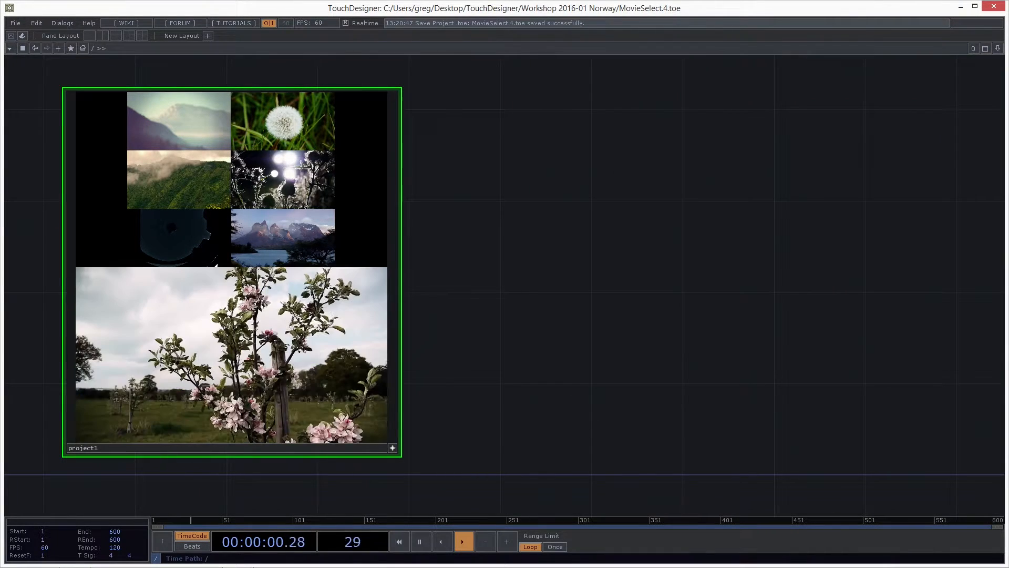
pyautogui.click(999, 48)
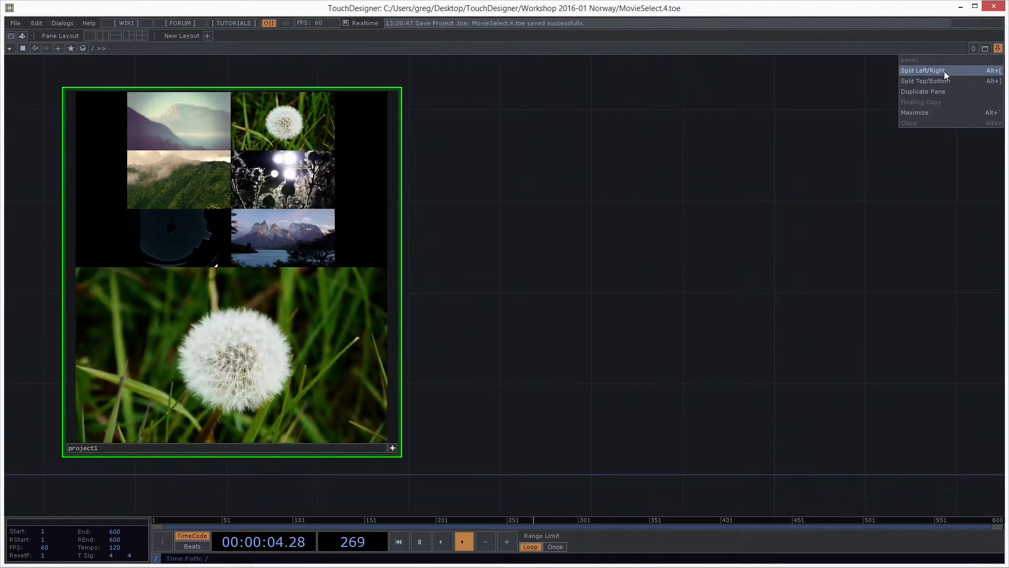
pyautogui.click(924, 70)
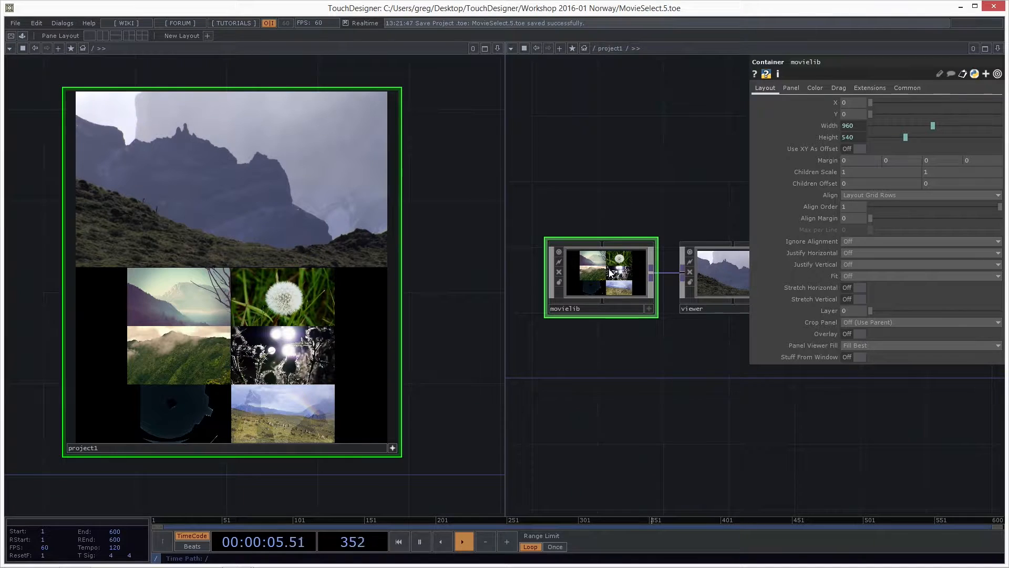
# - Point the movielist Folder DAT's Root Folder at Media/Beeple
pyautogui.doubleClick(605, 273)
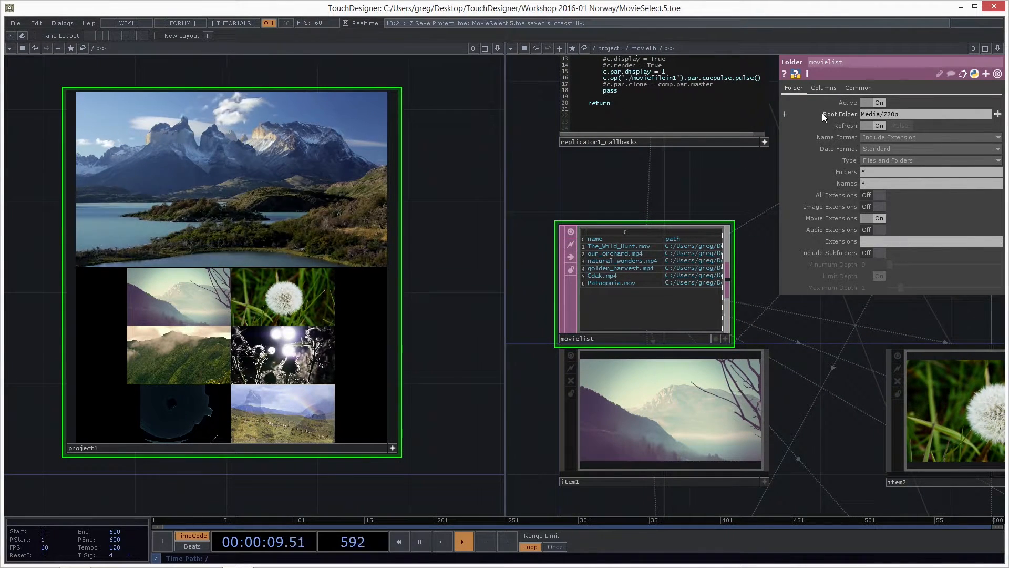
pyautogui.click(1001, 114)
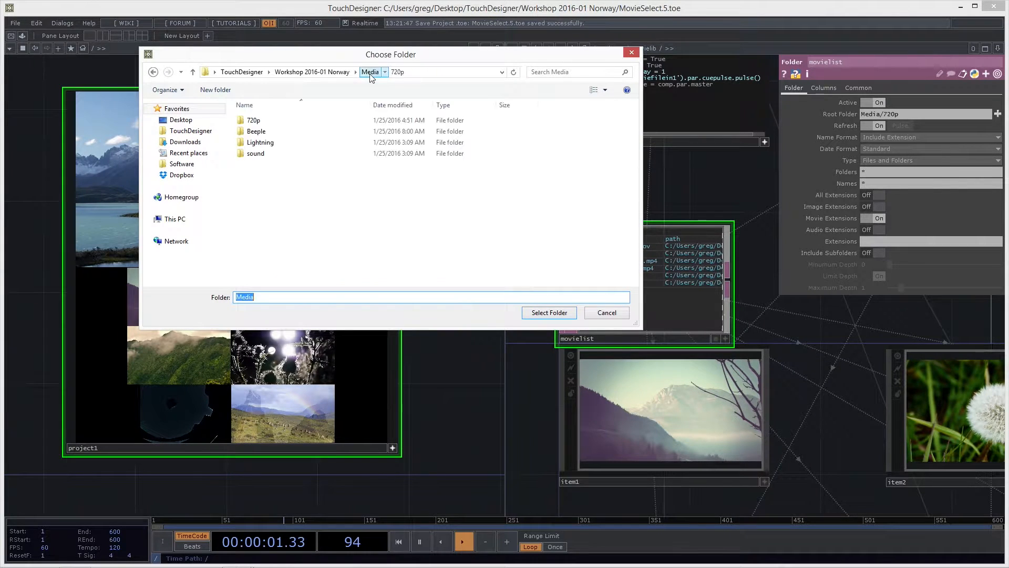
pyautogui.click(255, 131)
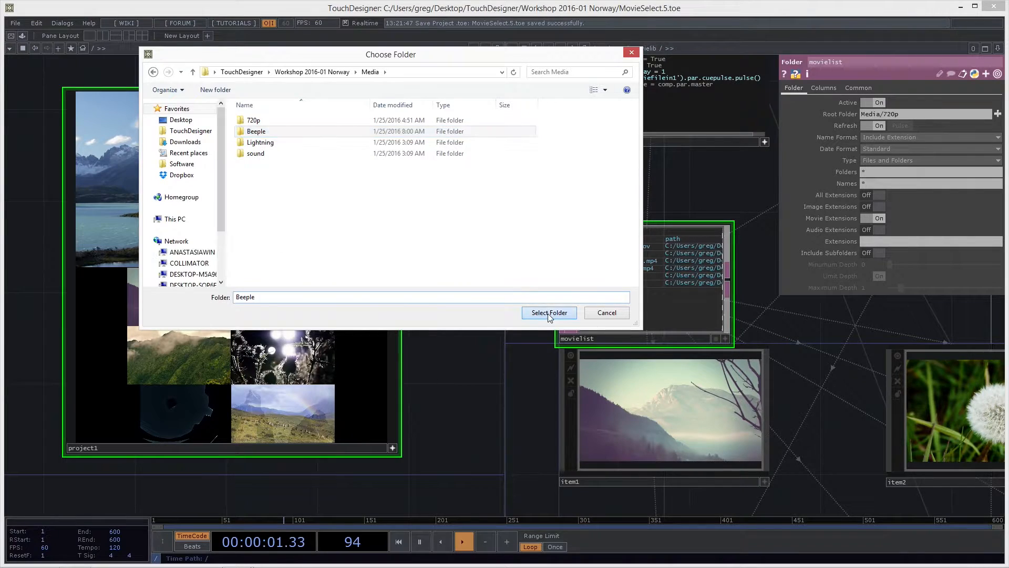
pyautogui.click(549, 312)
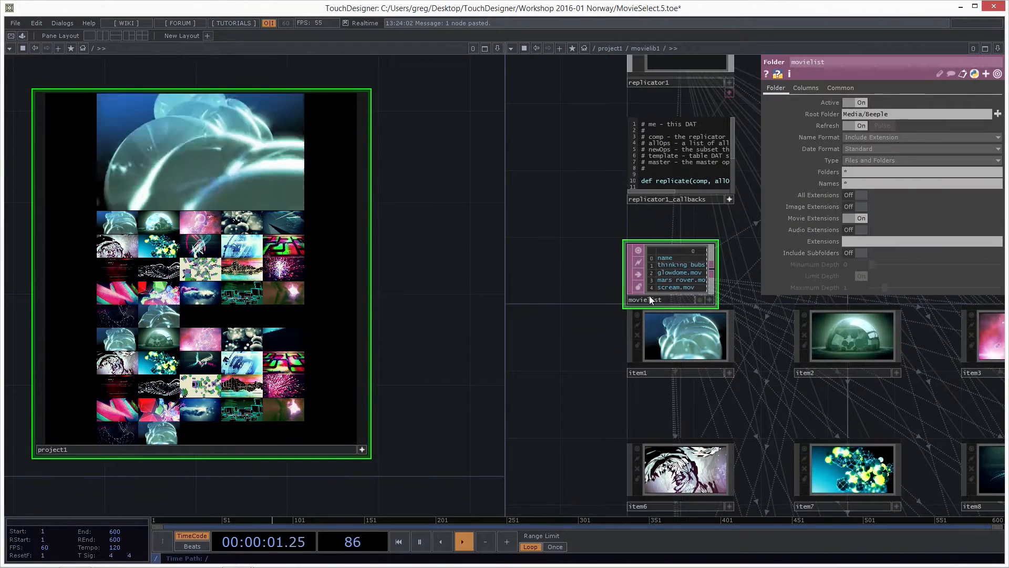
# - Point movielib1's movielist Root Folder at Media/720p
pyautogui.click(999, 114)
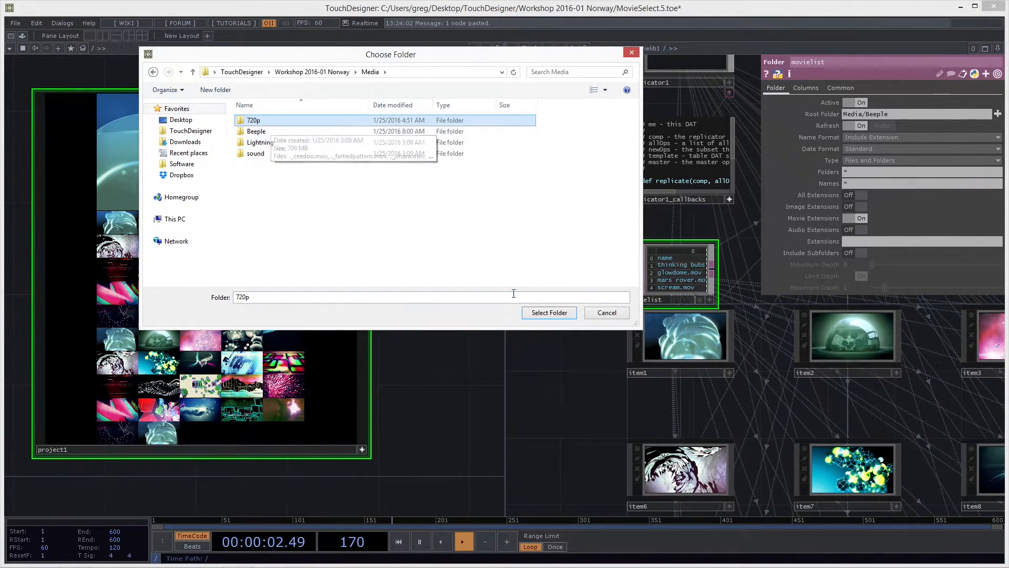
pyautogui.click(549, 313)
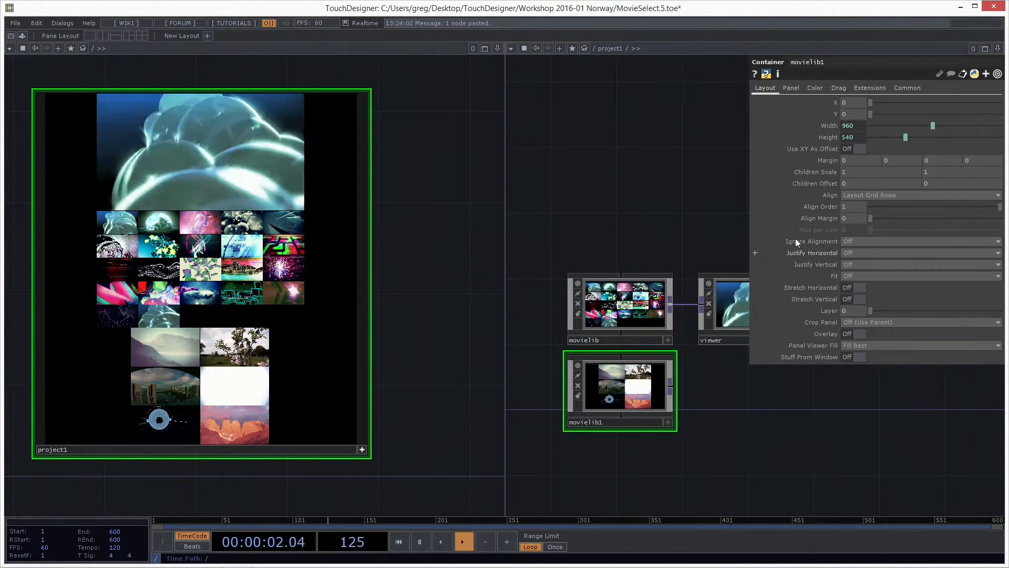
# - Hide movielib1 via its Panel Display parameter and toggle movielib's display so only its thumbnails show
pyautogui.click(790, 88)
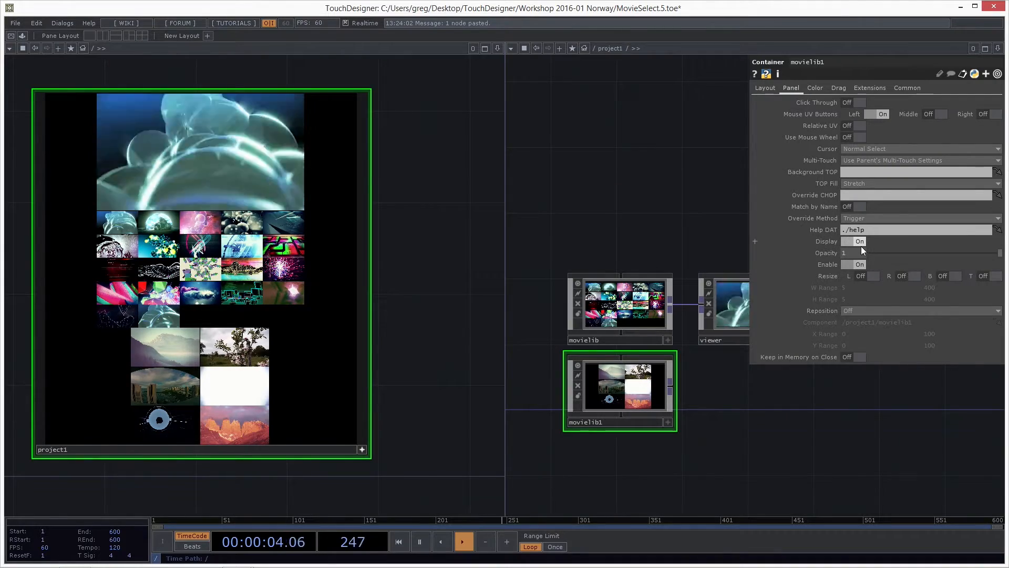
pyautogui.click(854, 242)
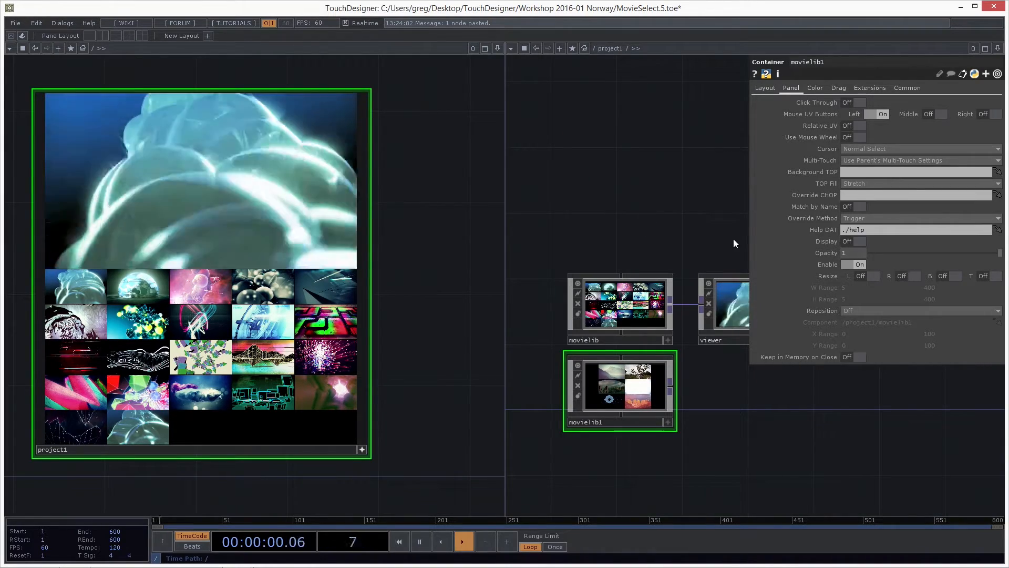
pyautogui.click(621, 310)
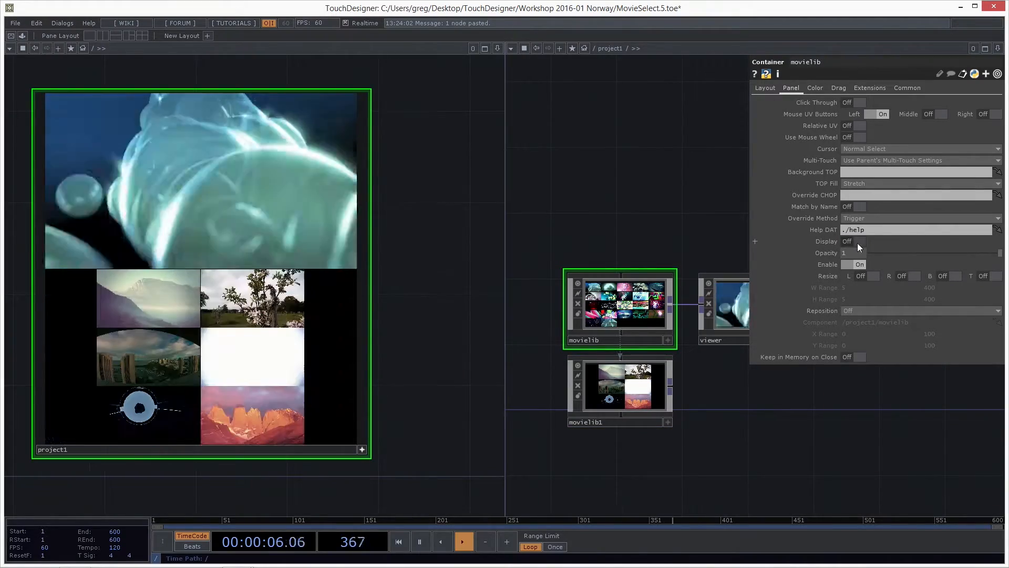
pyautogui.click(853, 242)
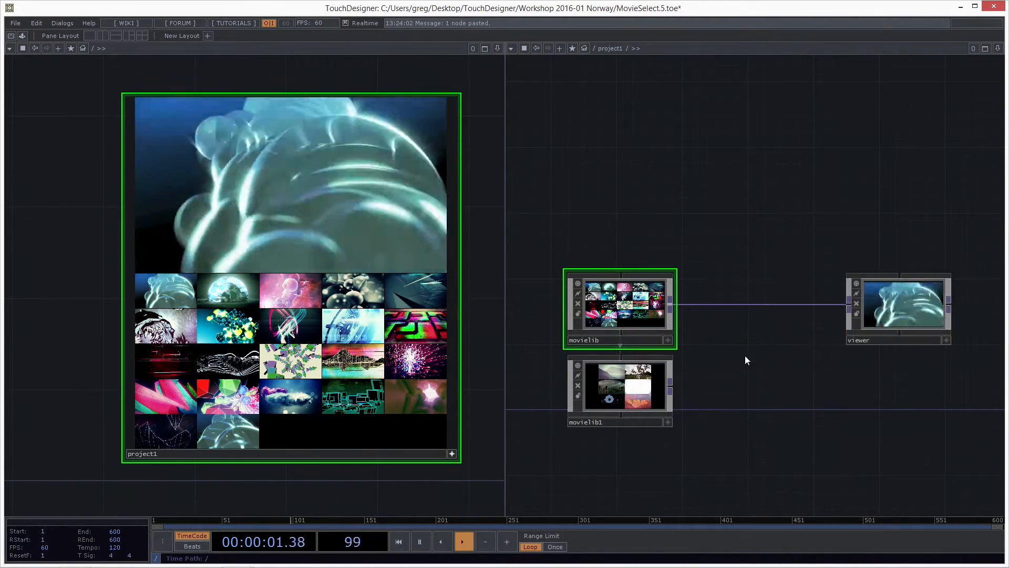
# - Insert a Cross TOP on the wire into the viewer and drag its Cross slider to blend the two libraries
pyautogui.rightClick(747, 303)
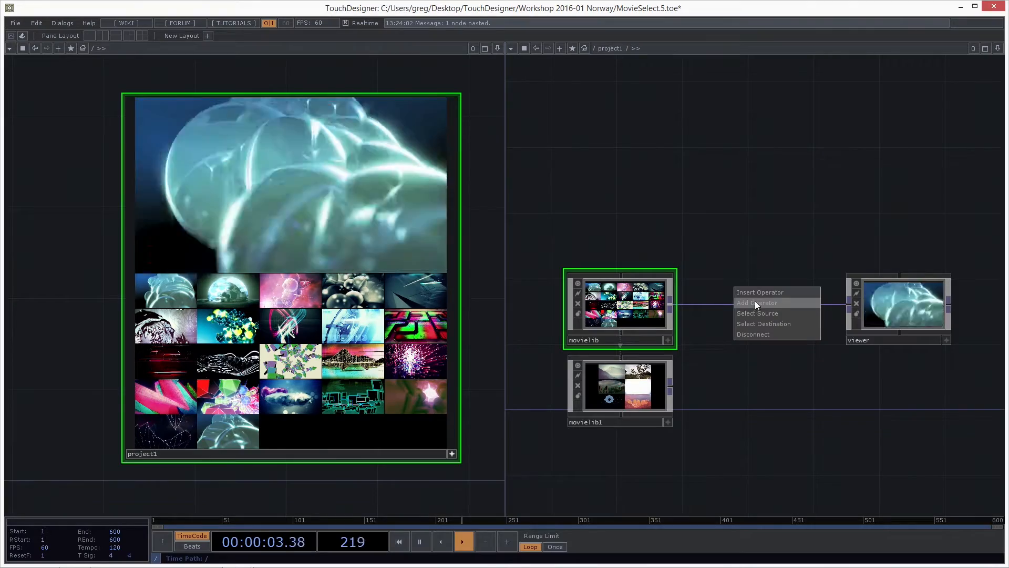
pyautogui.click(757, 303)
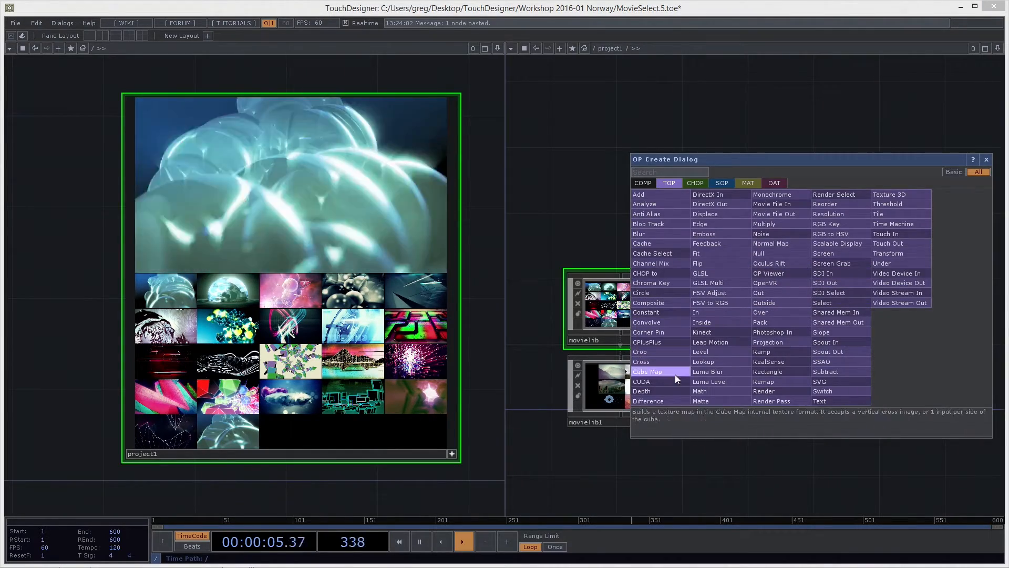
pyautogui.click(648, 372)
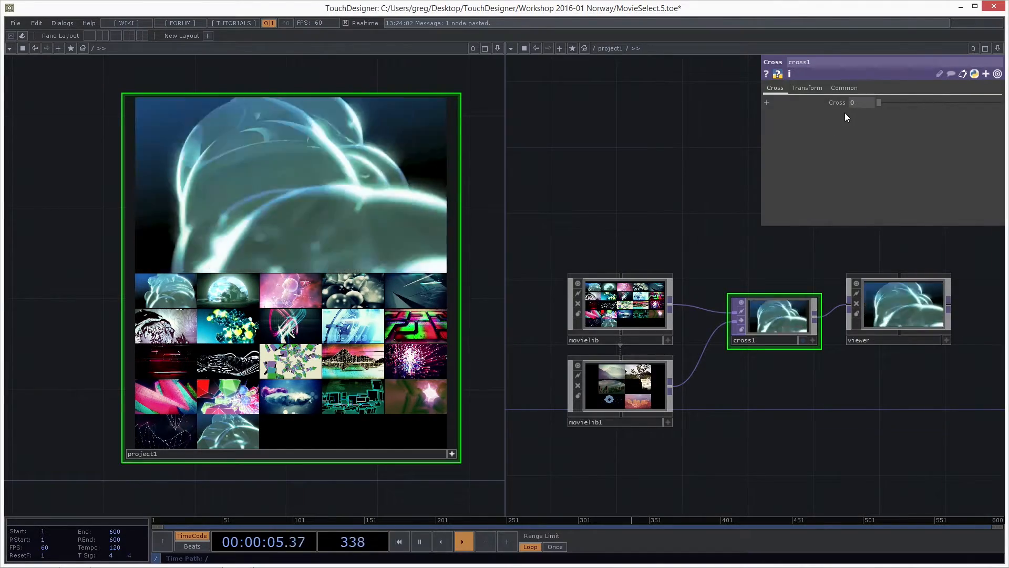
pyautogui.moveTo(879, 102); pyautogui.dragTo(904, 102)
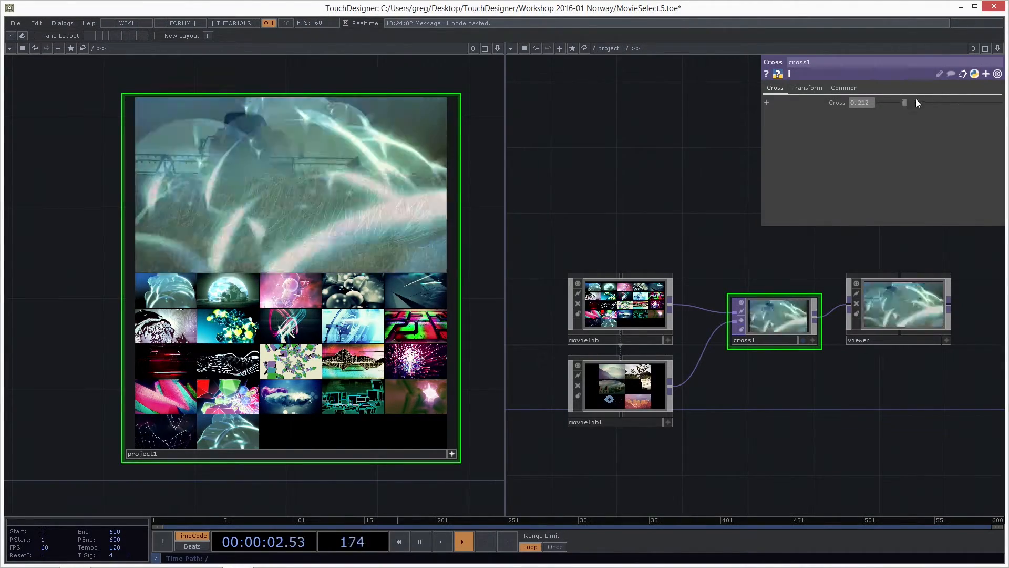
pyautogui.moveTo(904, 102); pyautogui.dragTo(941, 102)
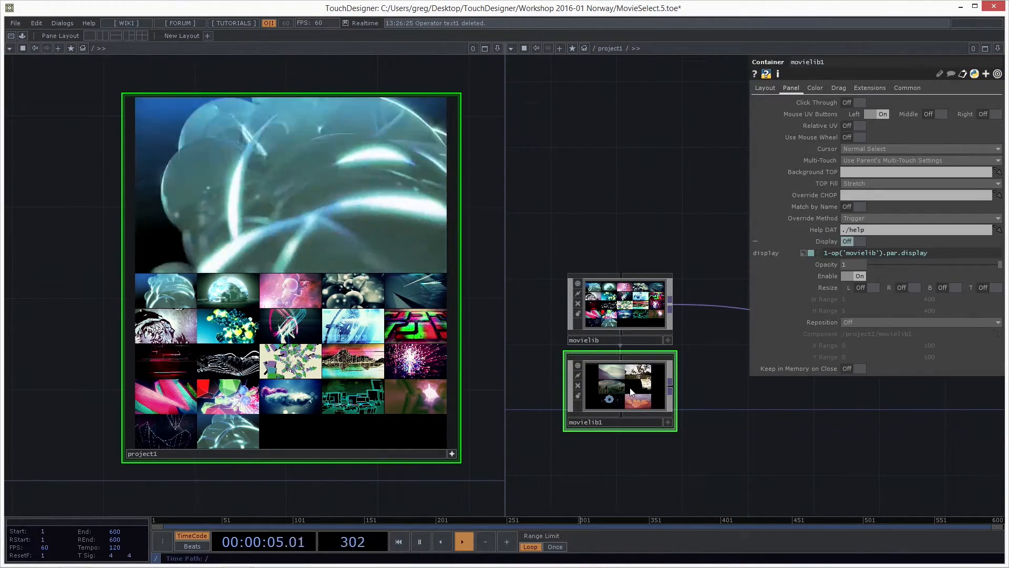
# - Inside movielib1/item1, add a Text TOP before thumbnail with Text op("movie")[1,"name"]
pyautogui.doubleClick(630, 390)
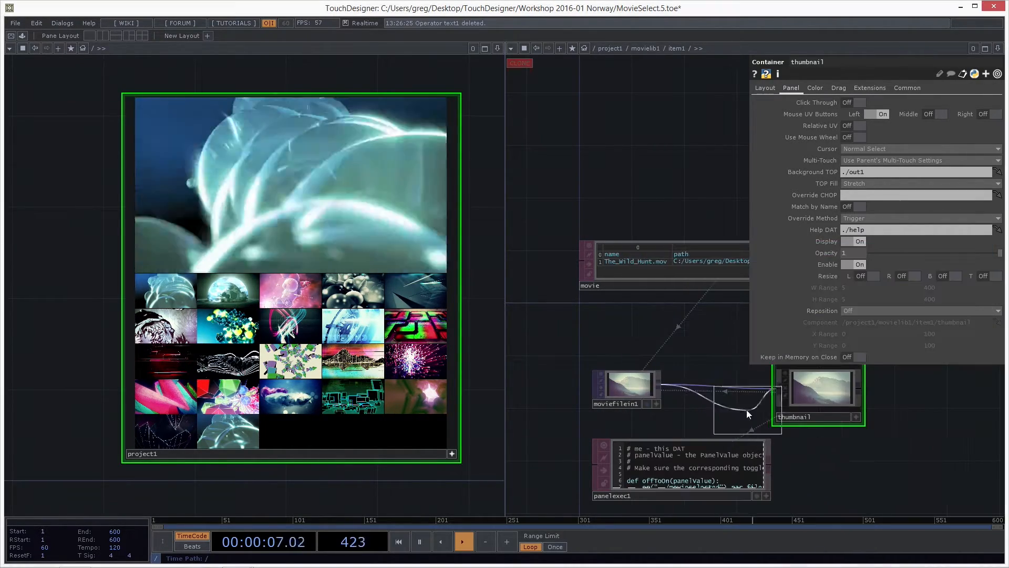
pyautogui.click(705, 387)
pyautogui.write('op("movie")[1,"')
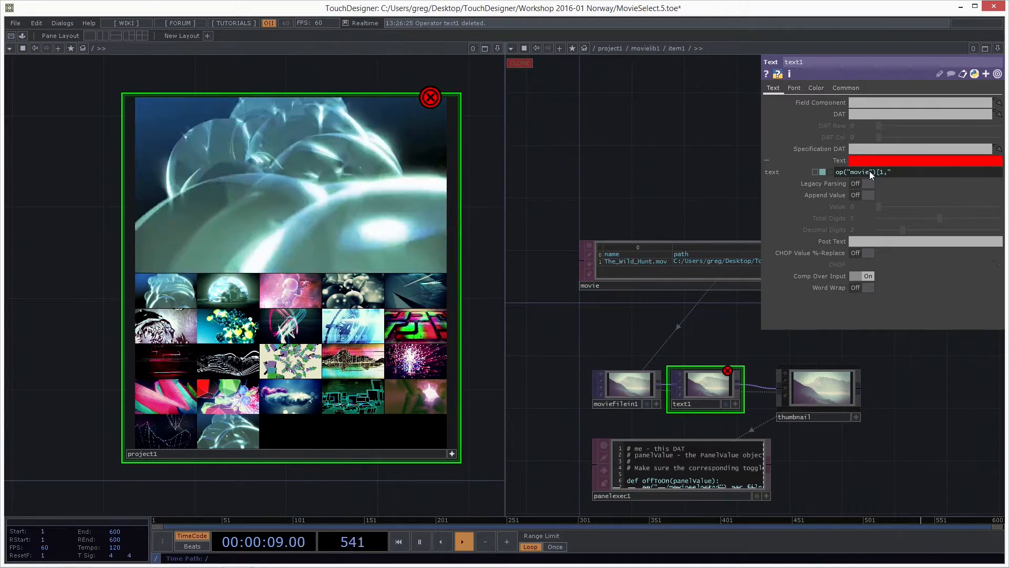
pyautogui.write('name"')
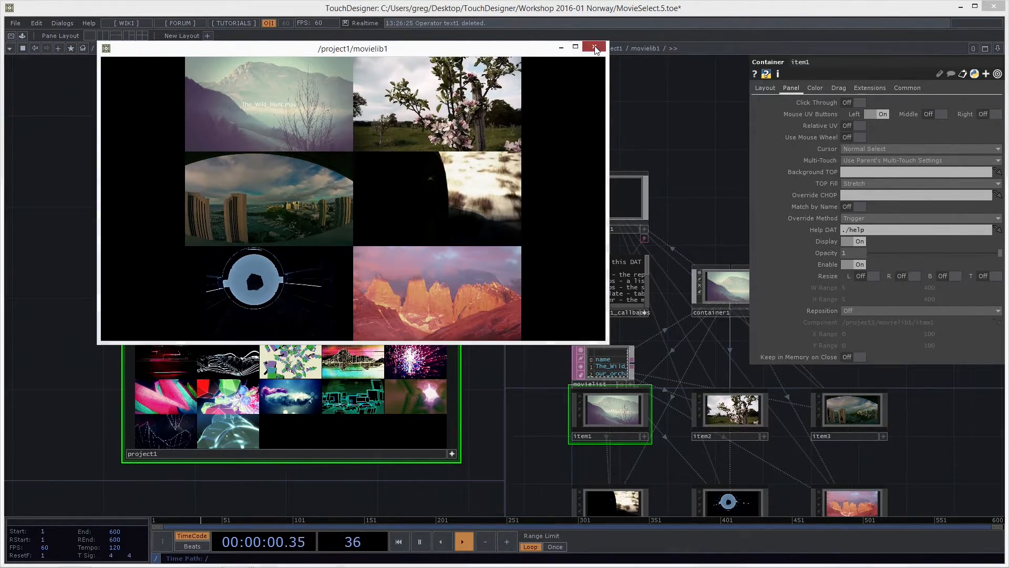
# - Go up to movielib1 and check that item1–item6 all show their filename titles
pyautogui.click(593, 47)
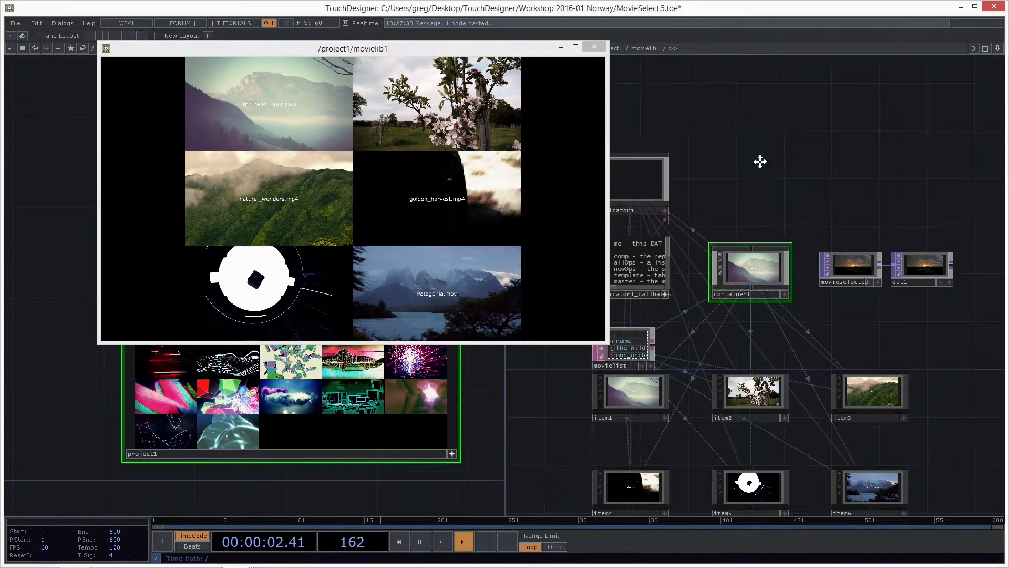
# - Save the project as MovieSelect.6, close the floating preview, and show the viewer container's Layout parameters
pyautogui.doubleClick(750, 271)
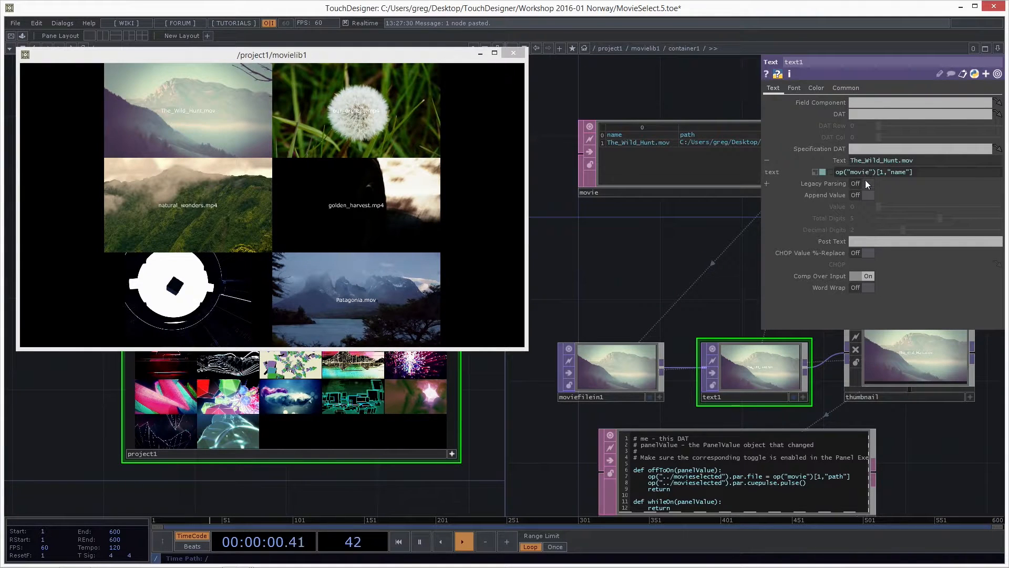
pyautogui.press('ctrl+s')
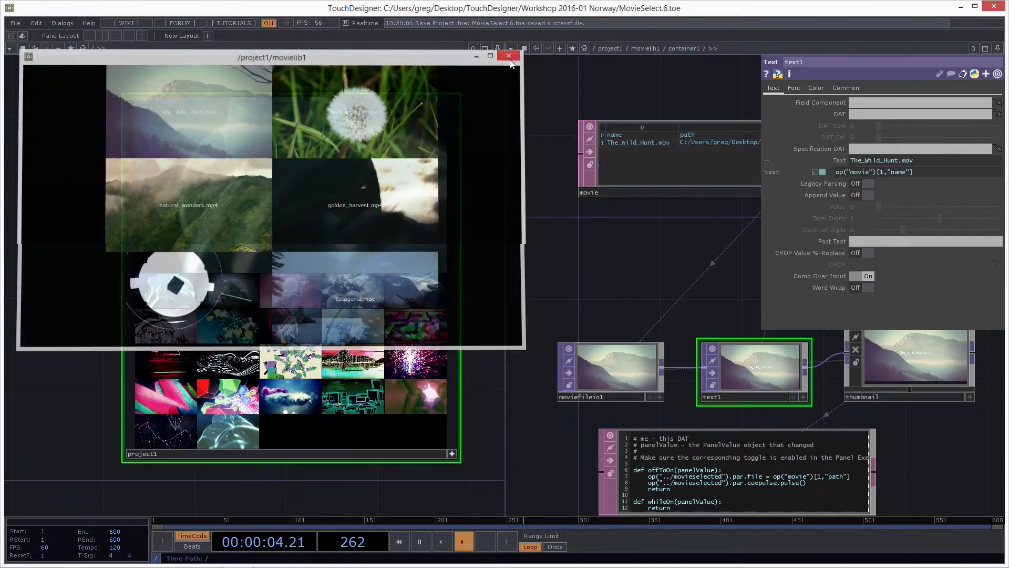
pyautogui.click(509, 56)
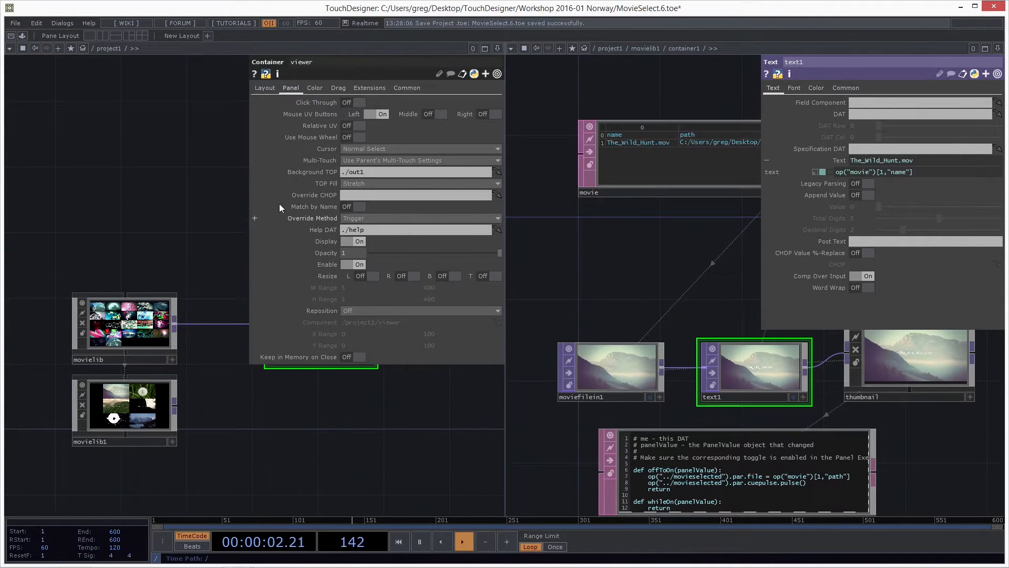
pyautogui.click(265, 88)
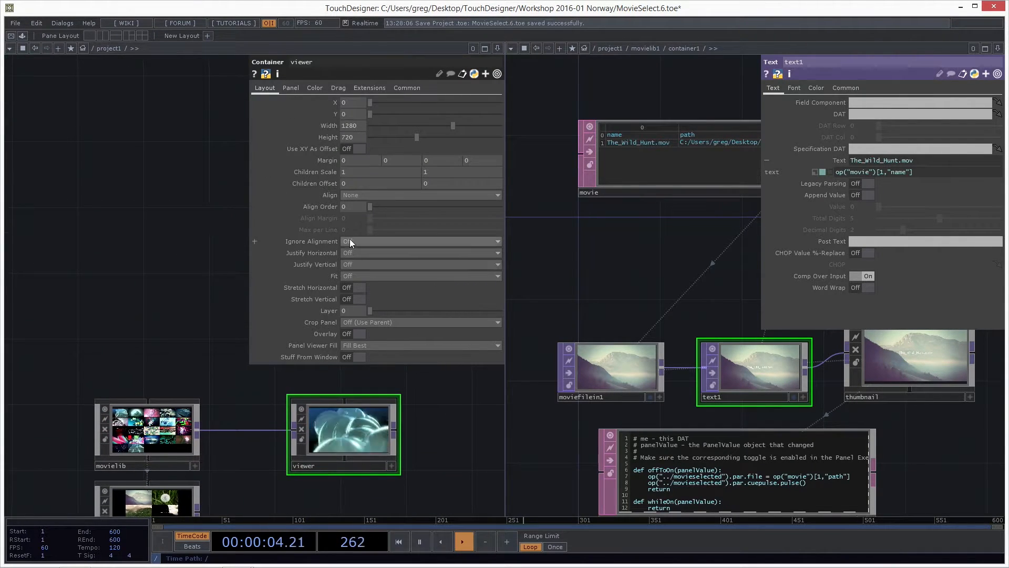